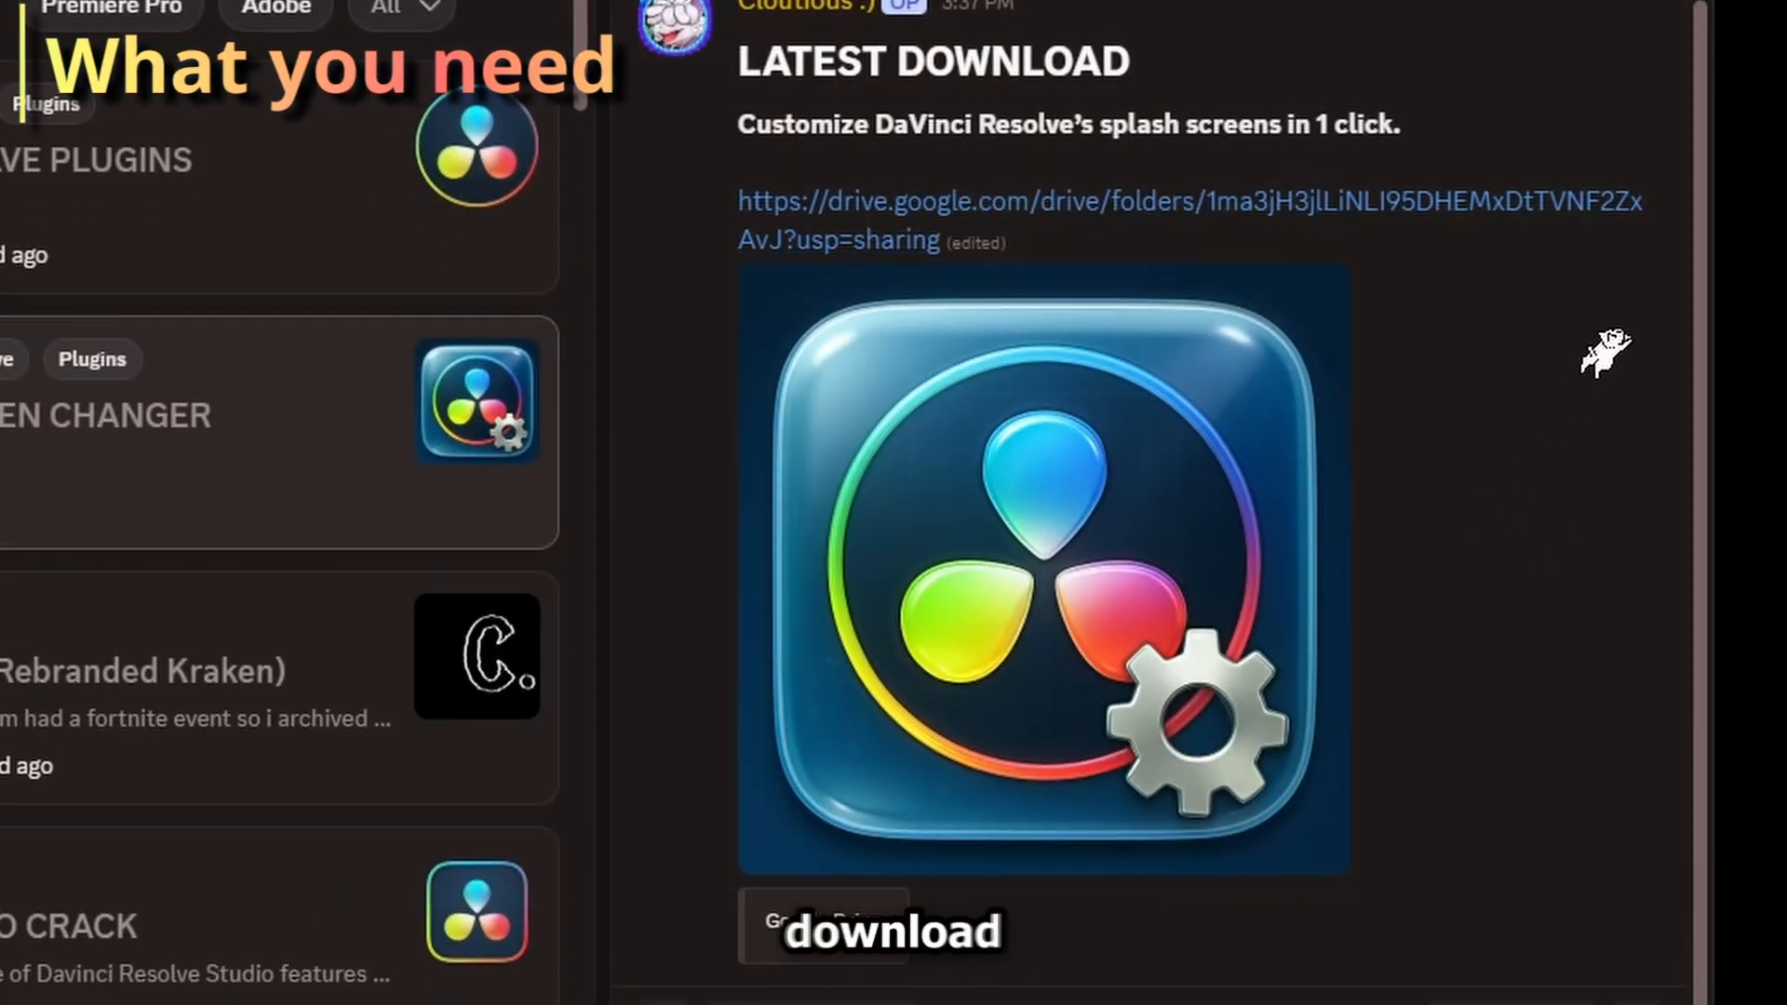
Download the three splash-screen changer files, including Resolve Splash.psd, from the shared Google Drive folder.
left_click(1189, 202)
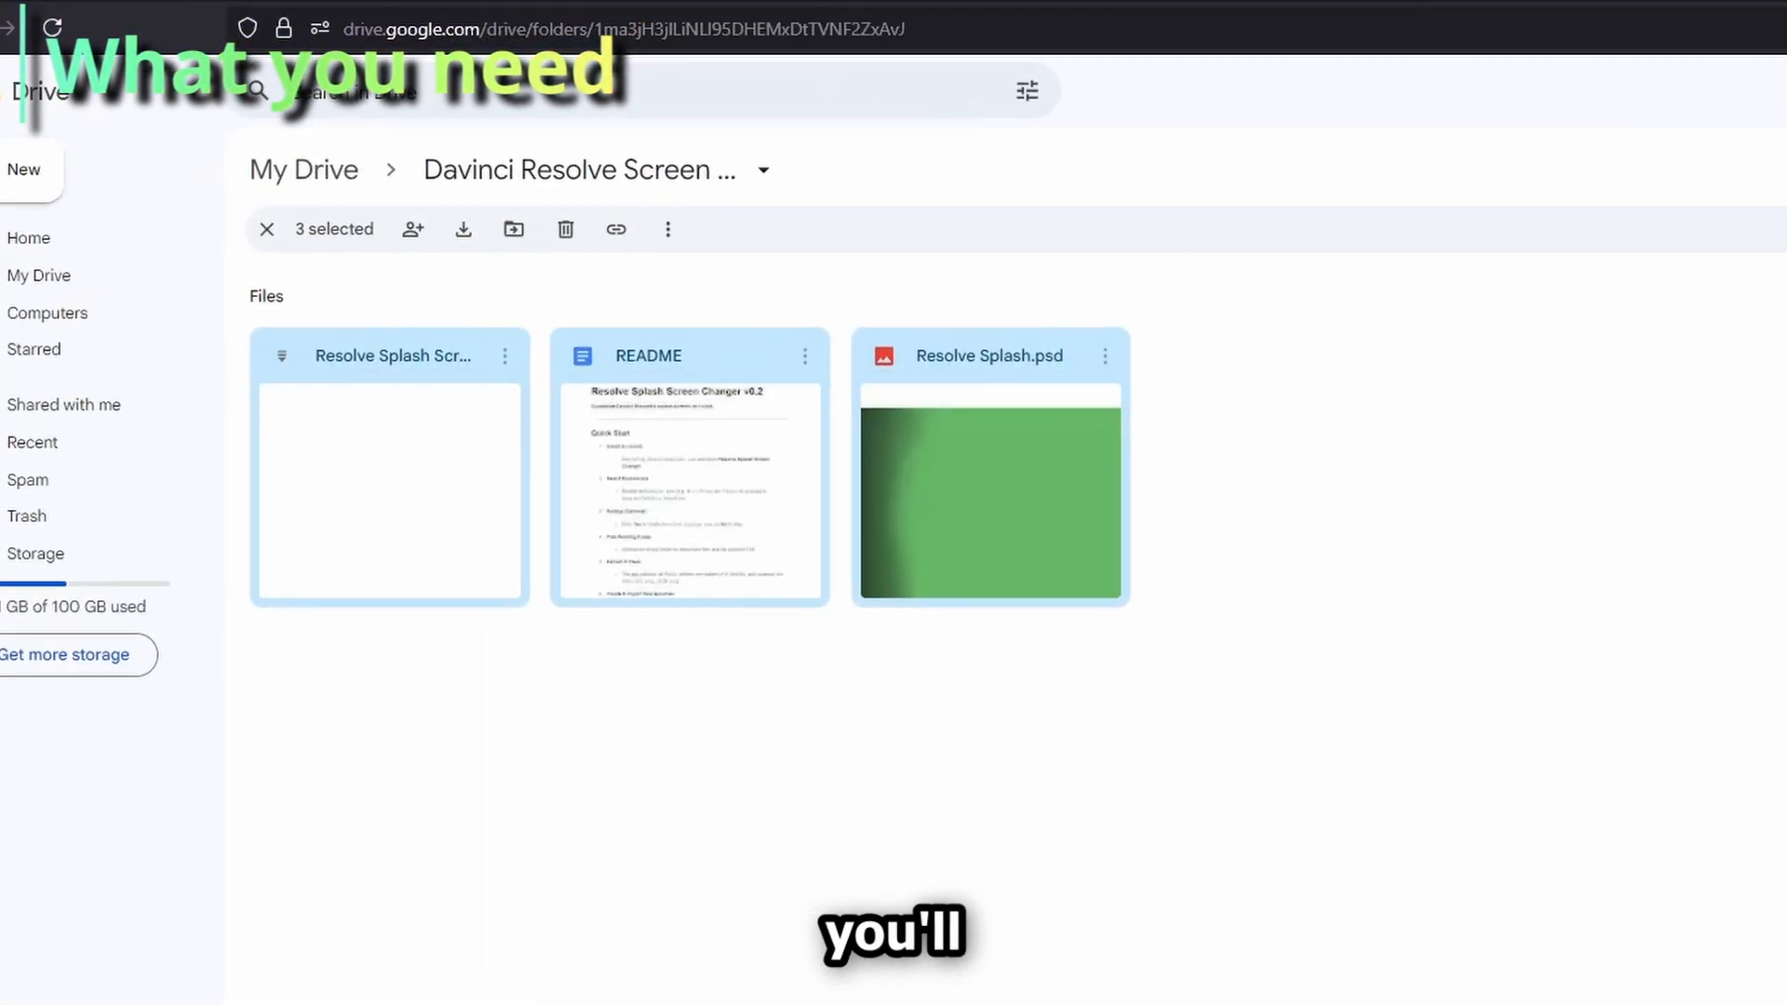
left_click(267, 229)
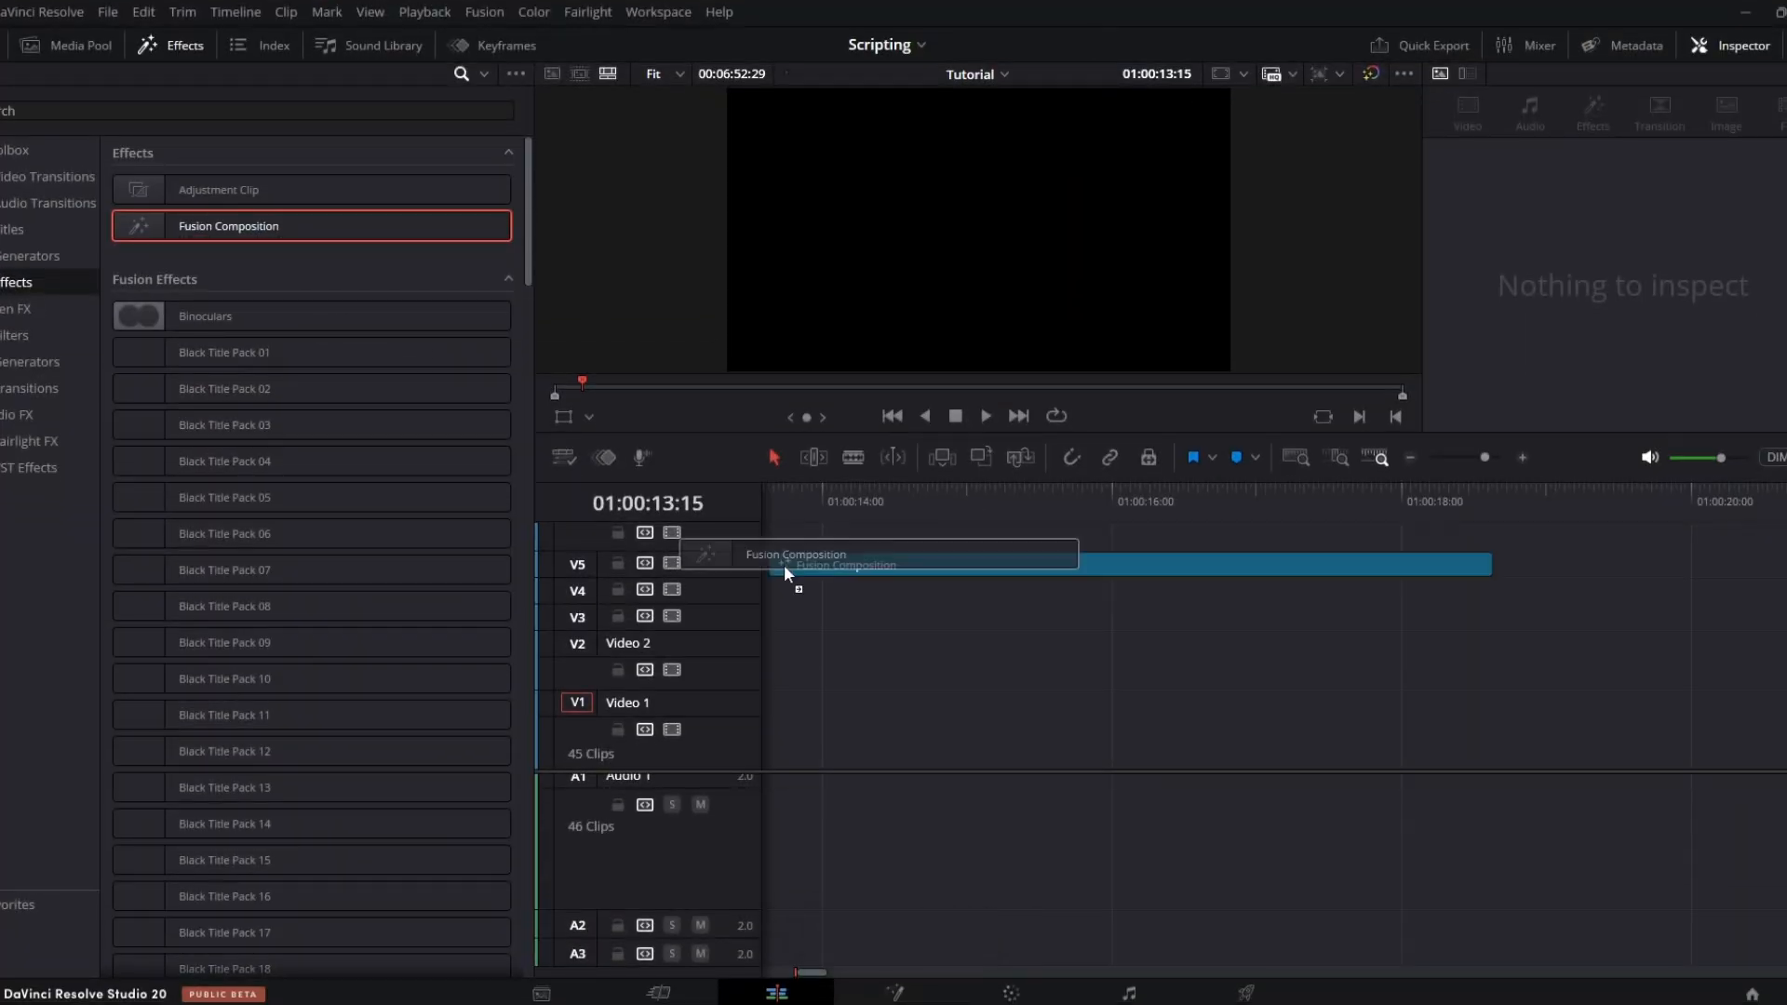
Add a Fusion Composition clip to the timeline and import Resolve Splash.psd into its node graph.
left_click_drag(783, 570, 1248, 730)
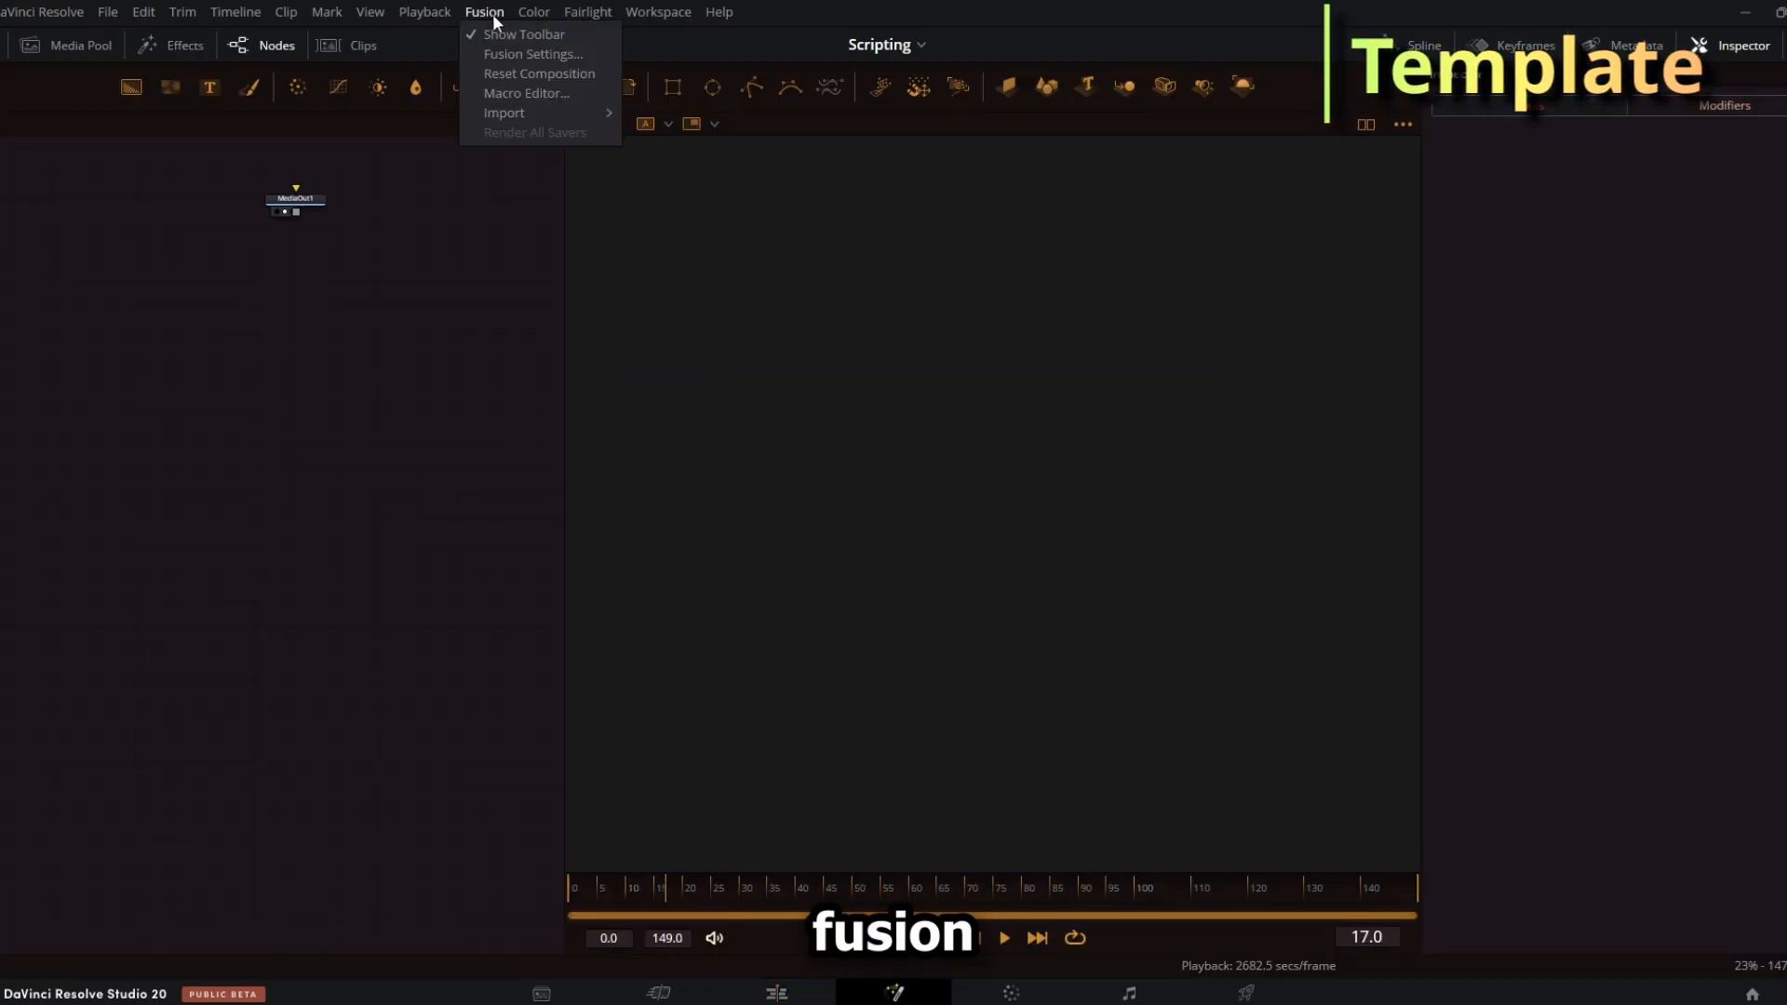
mouse_move(504, 111)
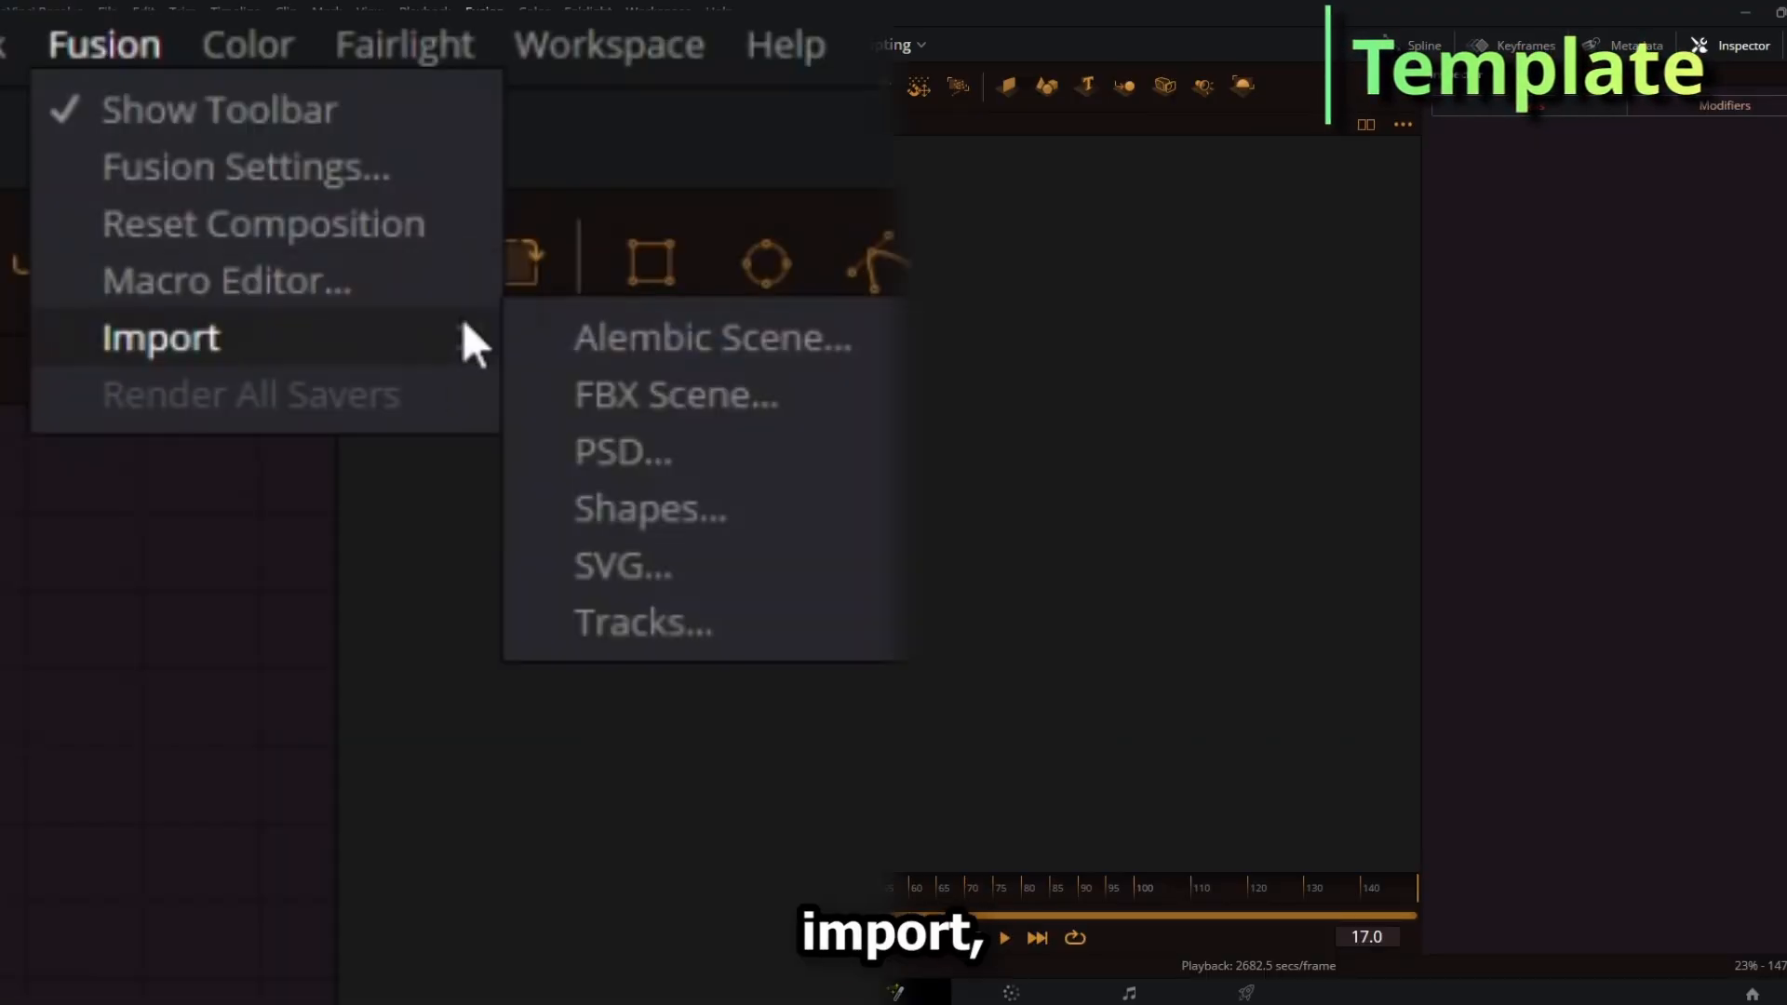
left_click(624, 452)
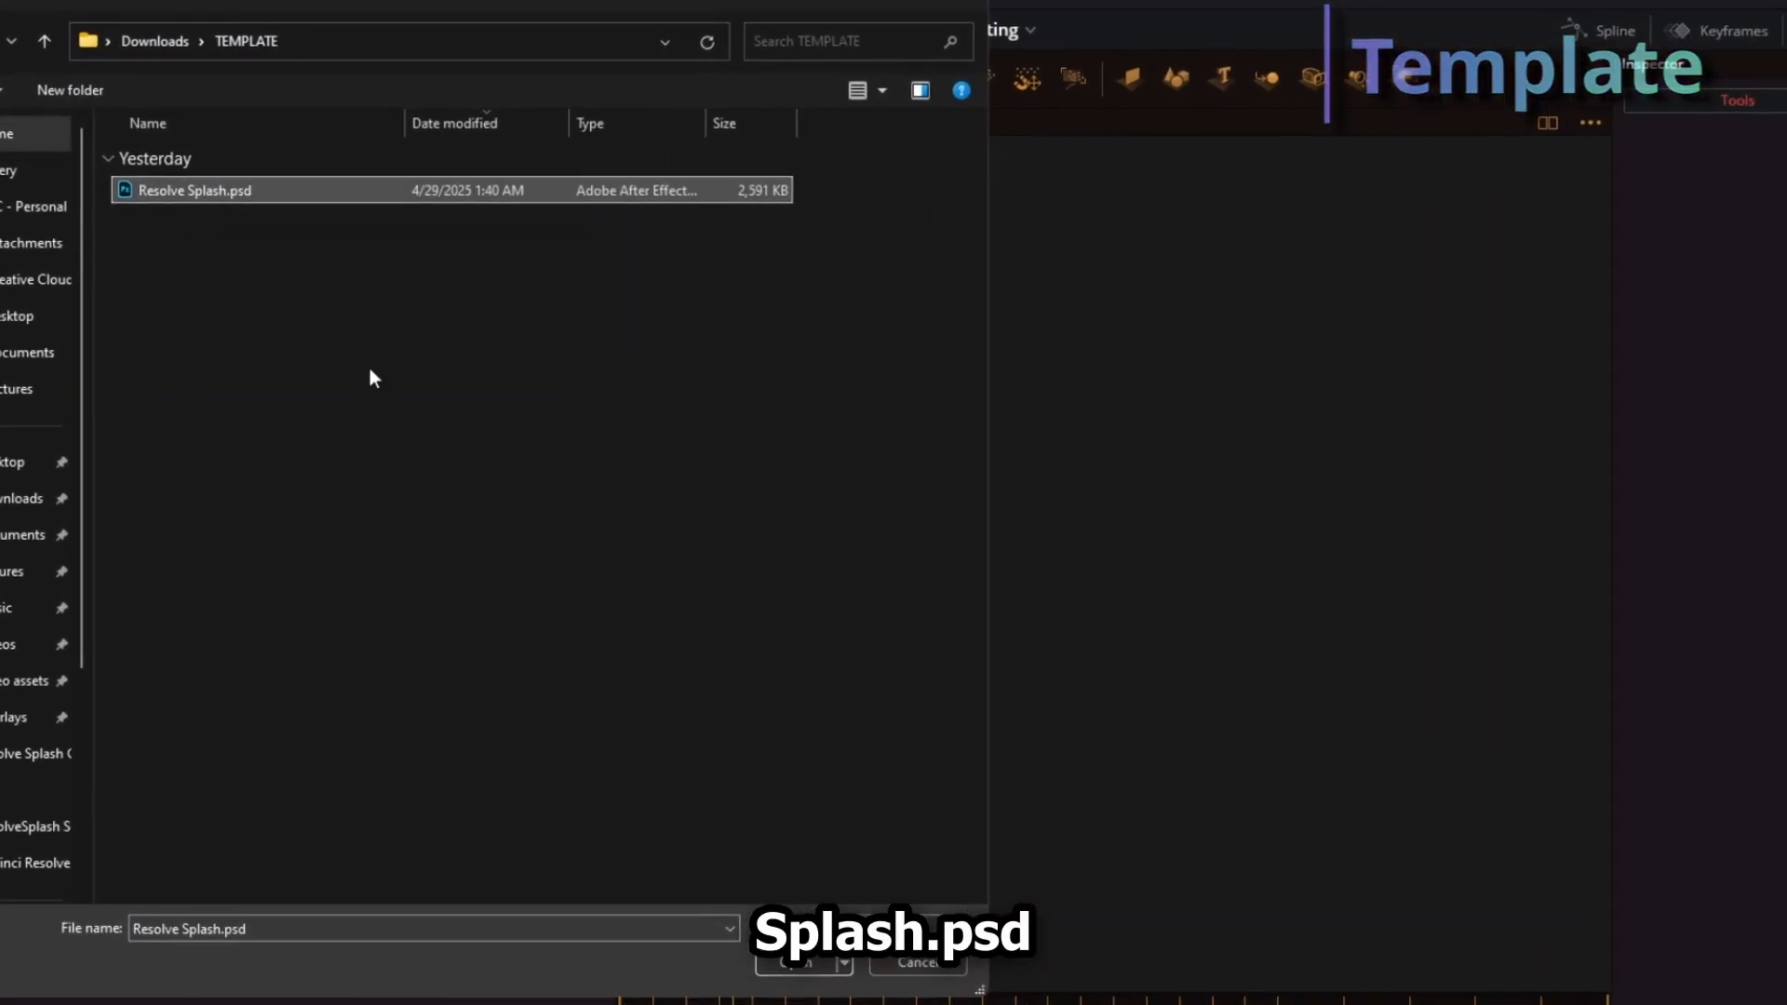
left_click(794, 963)
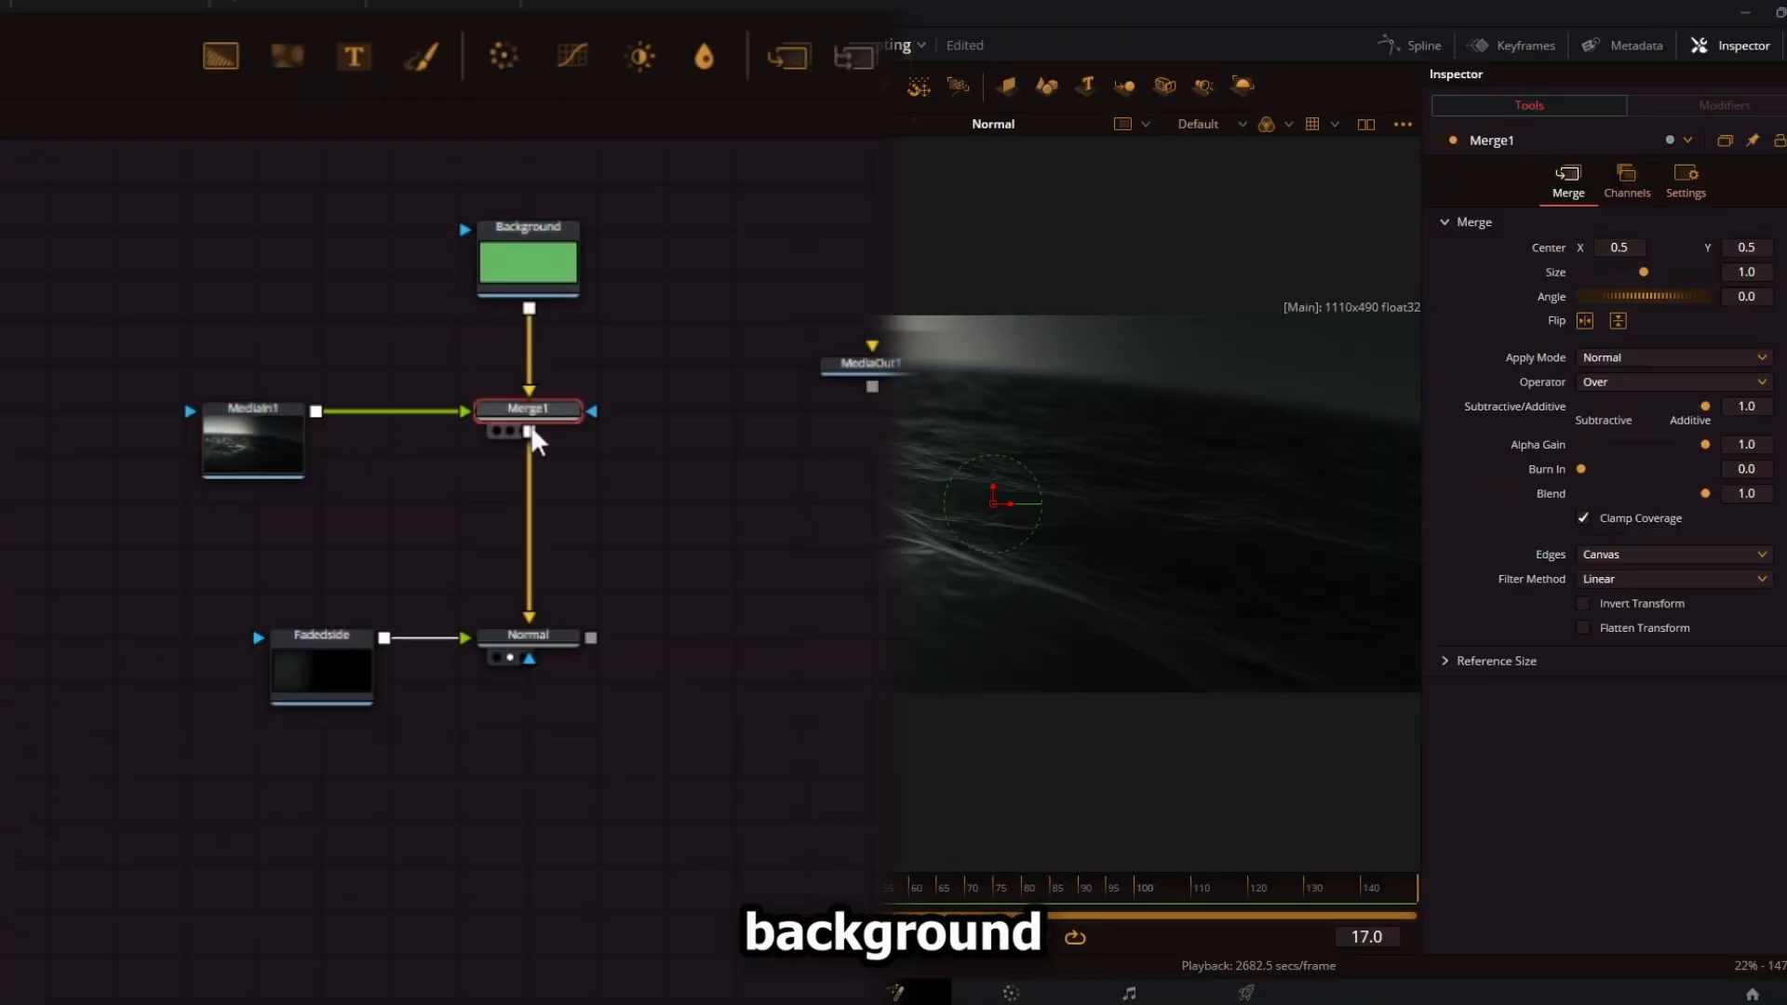
Select the Merge1 node to inspect its settings before adding Color Corrector nodes.
left_click(528, 256)
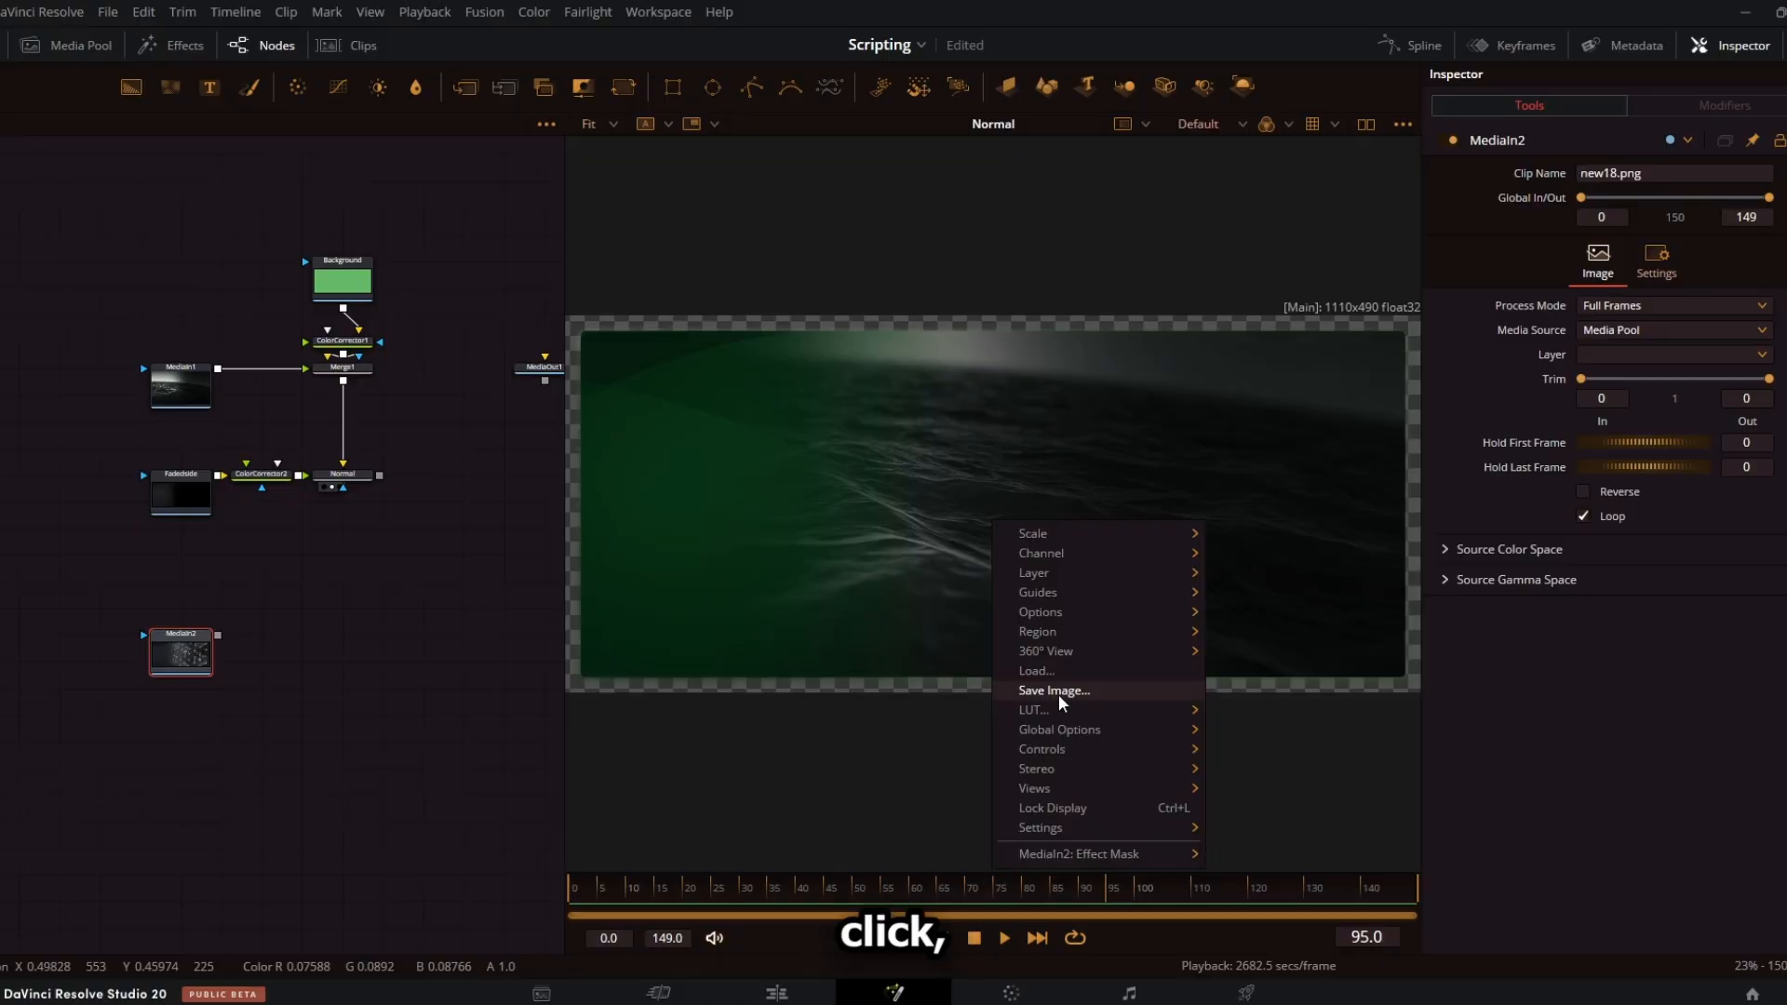
Save the current viewer image as a PNG file in the TEMPLATE folder.
left_click(1052, 690)
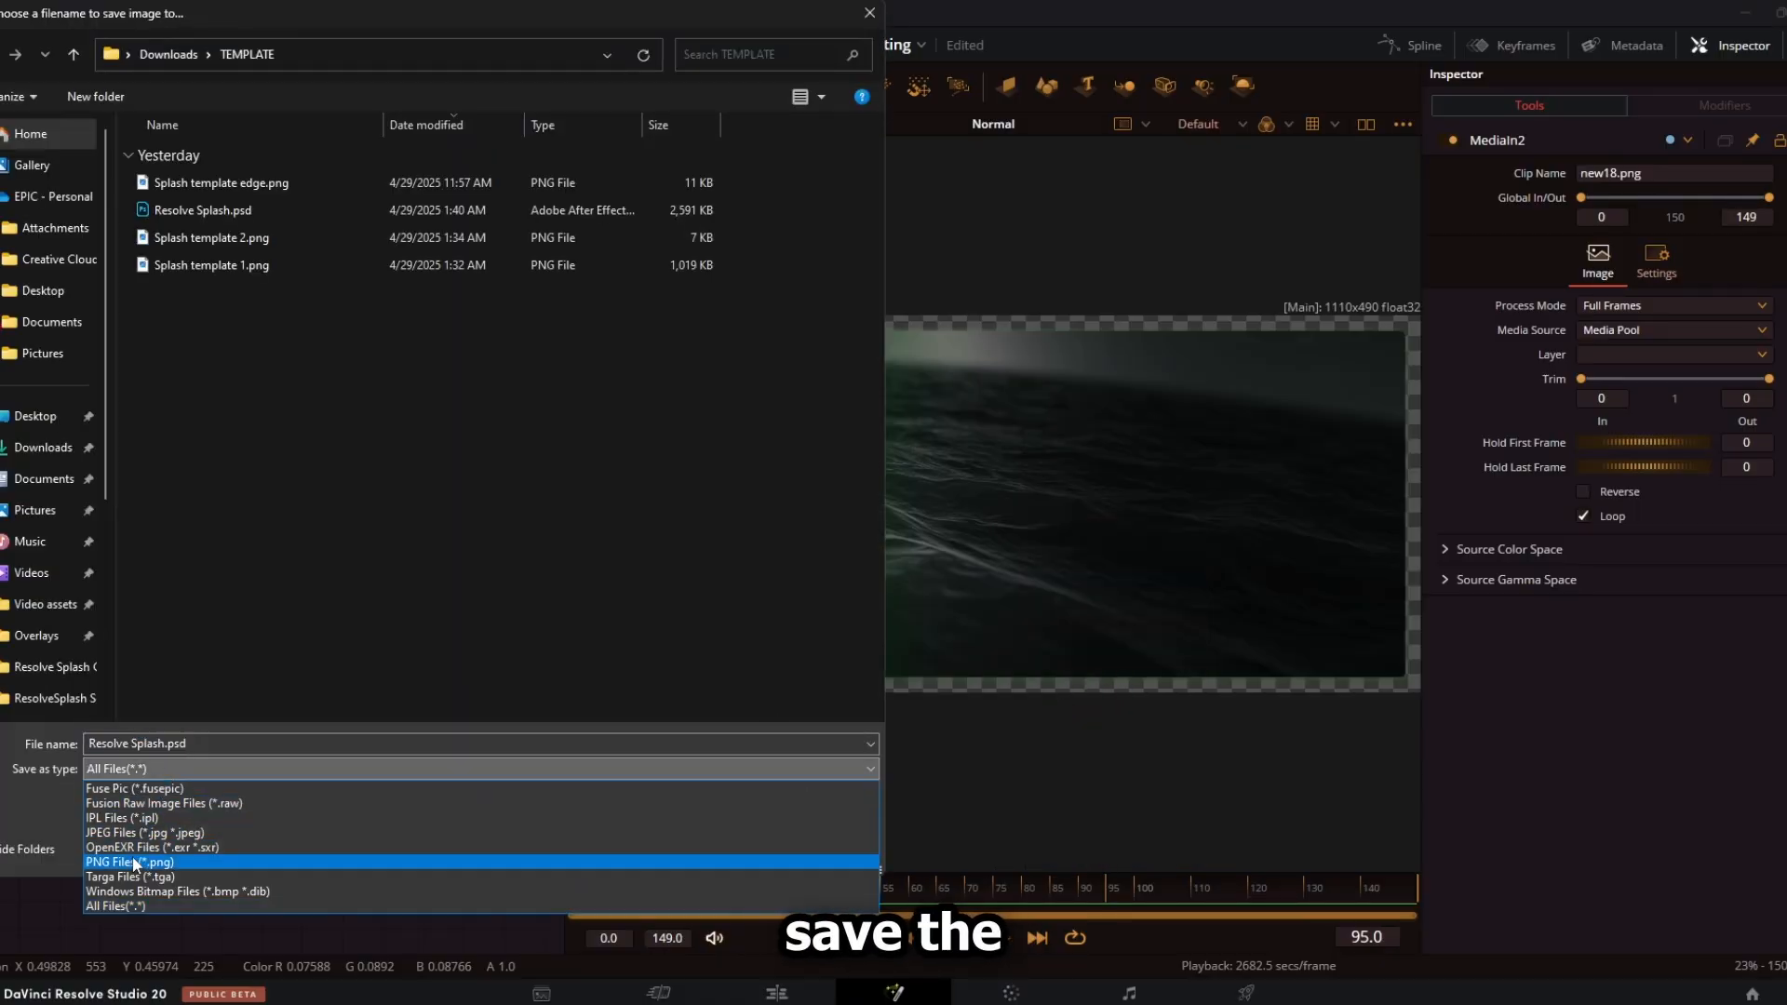
left_click(128, 861)
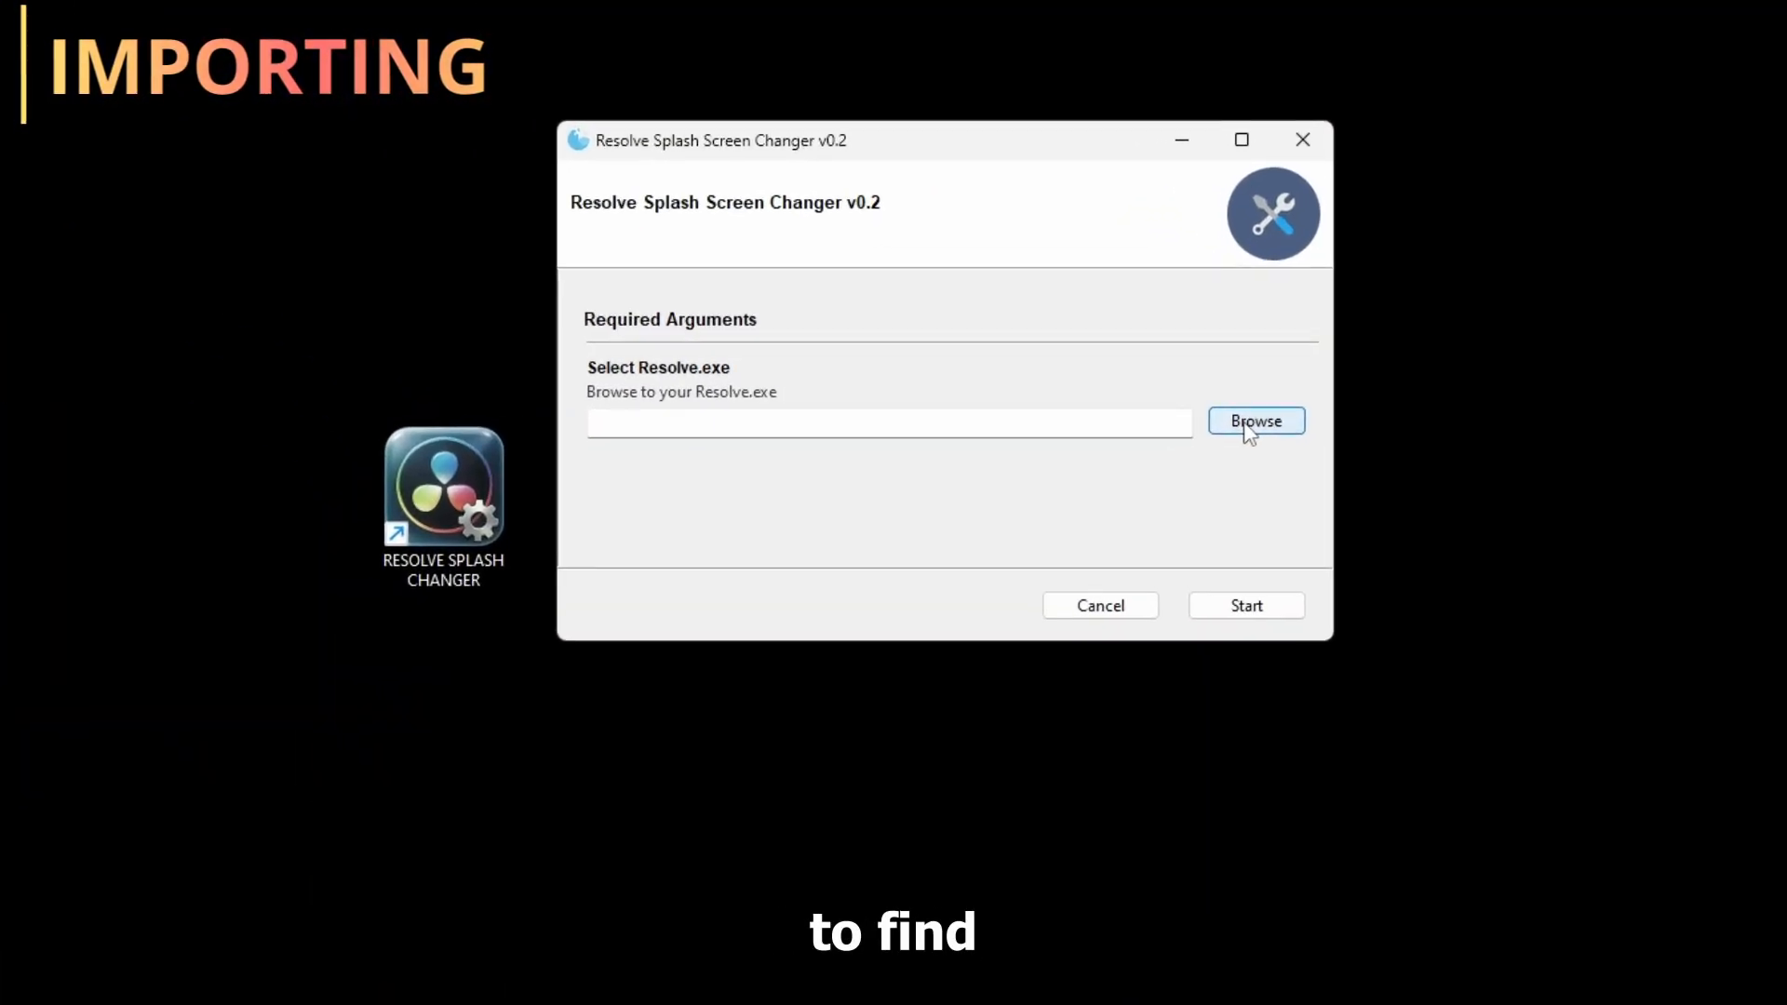
Point the changer at C:\Program Files\Blackmagic Design\DaVinci Resolve\Resolve.exe.
left_click(1254, 421)
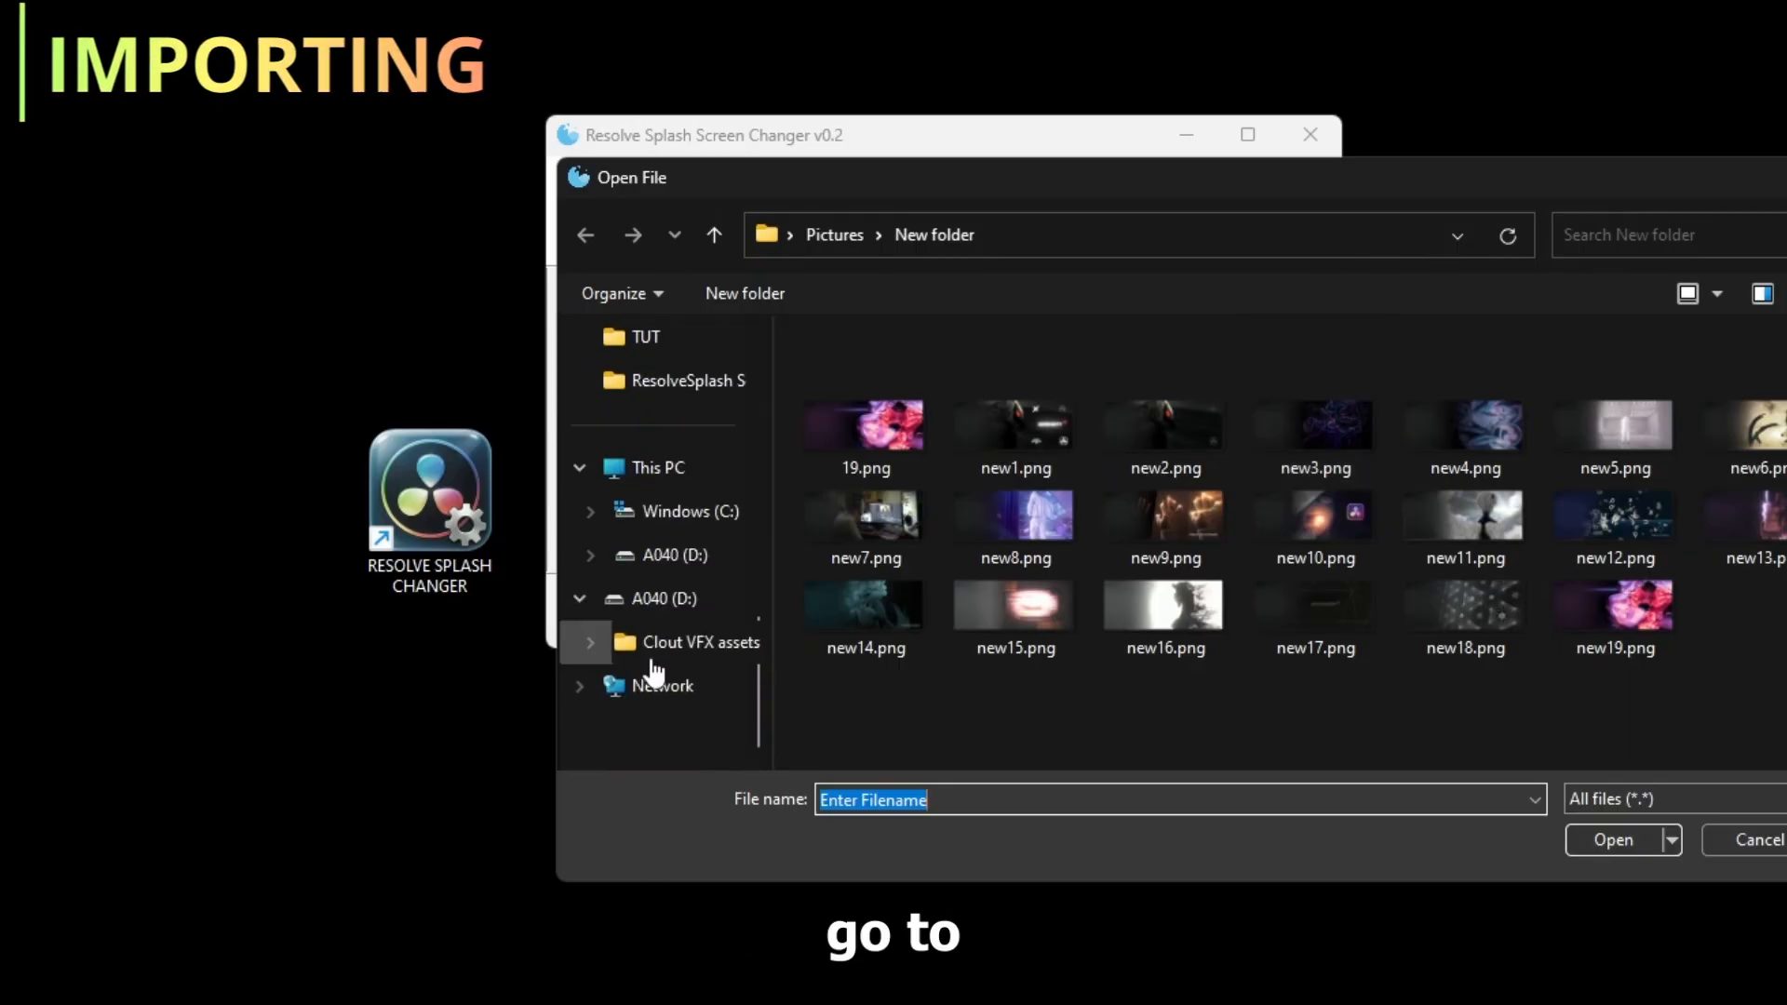
left_click(696, 510)
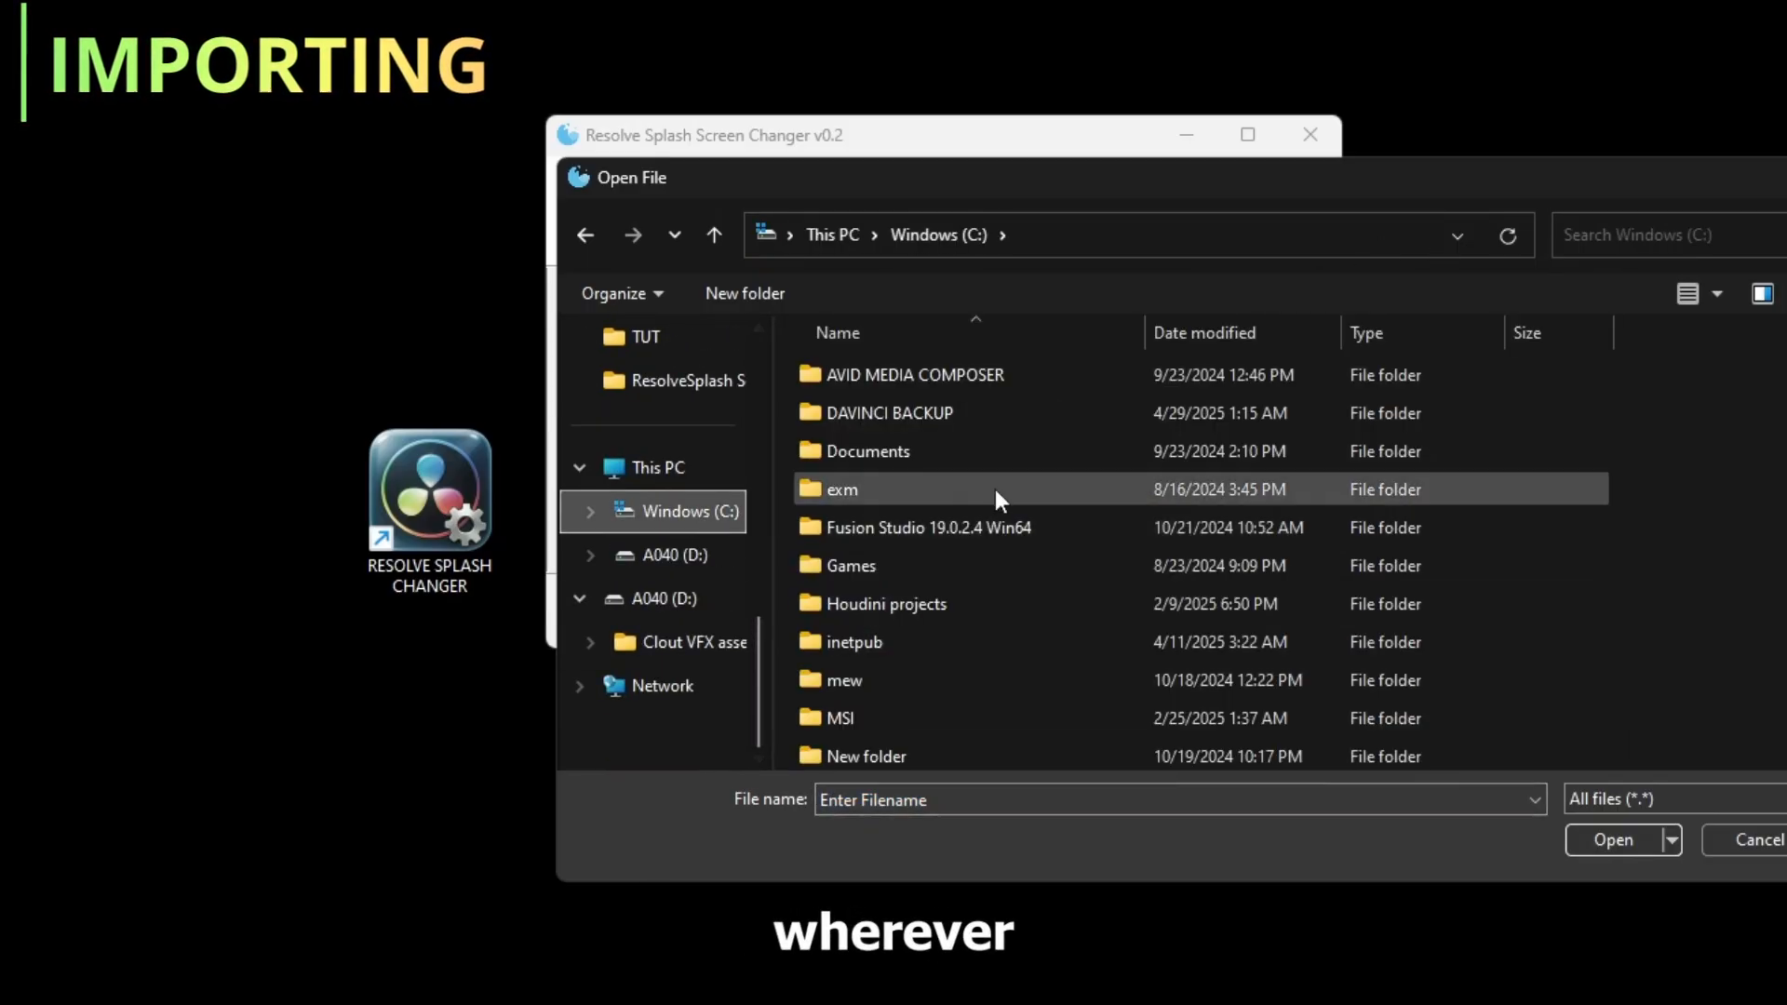
scroll("down", 3)
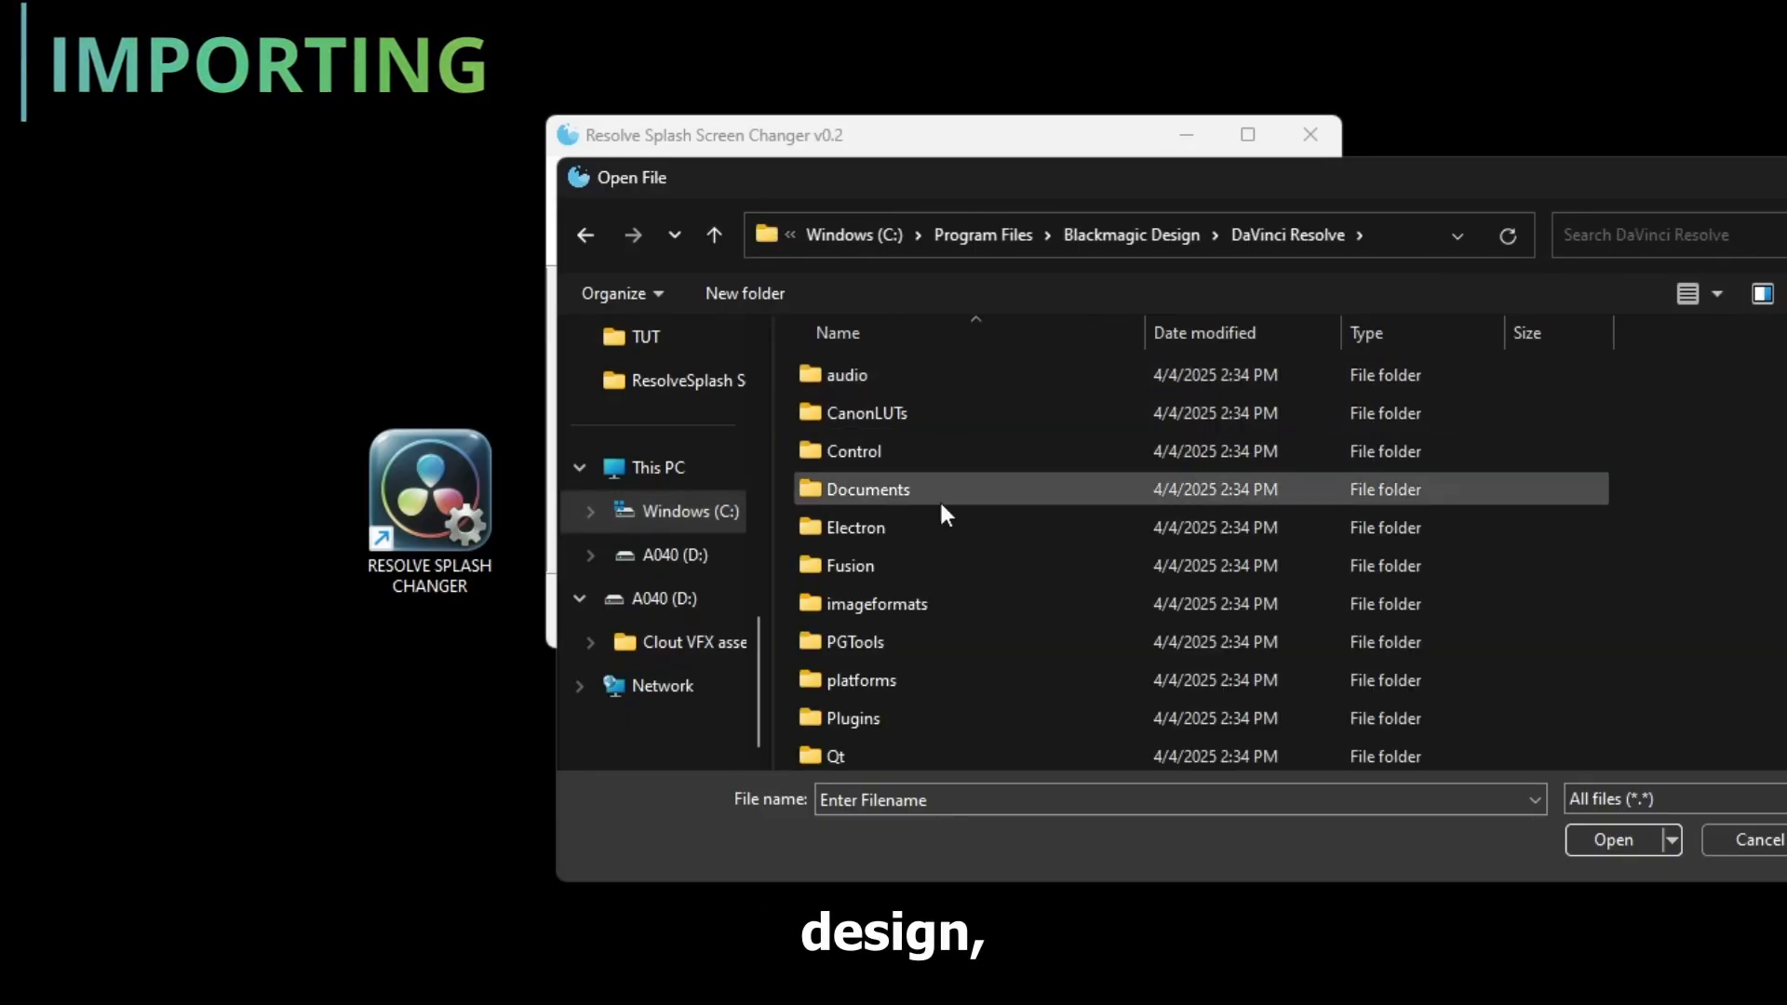
scroll("down", 3)
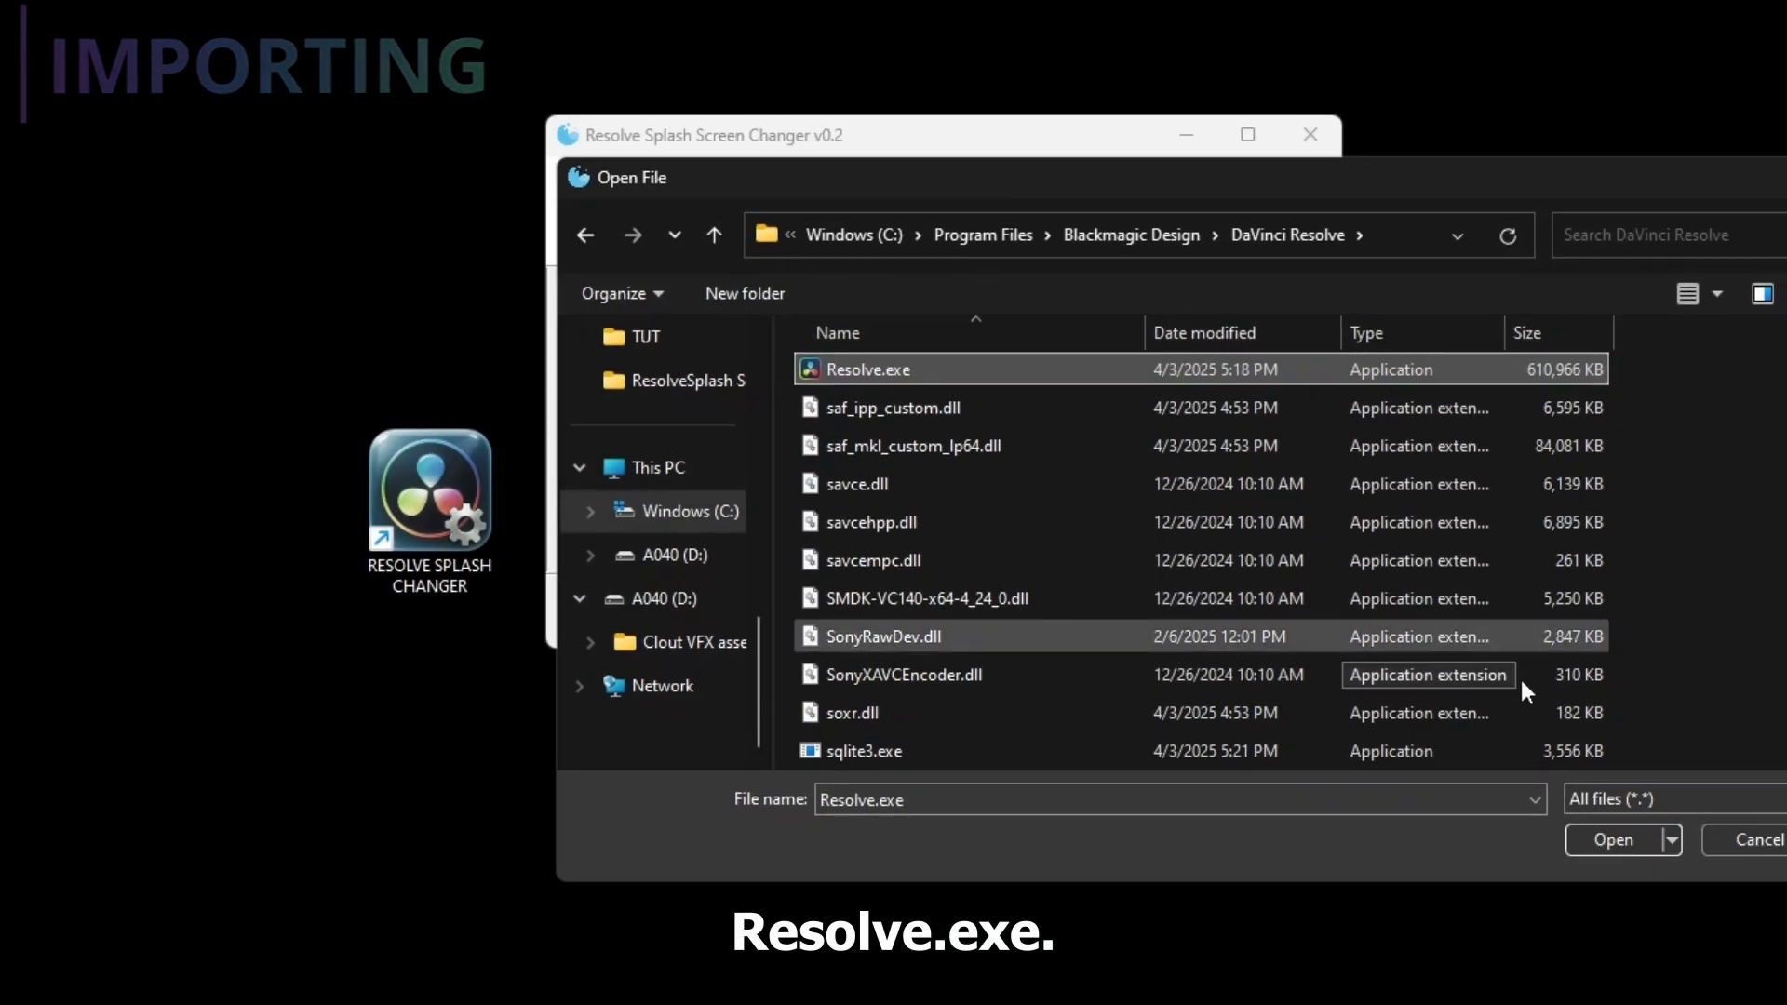
left_click(1610, 839)
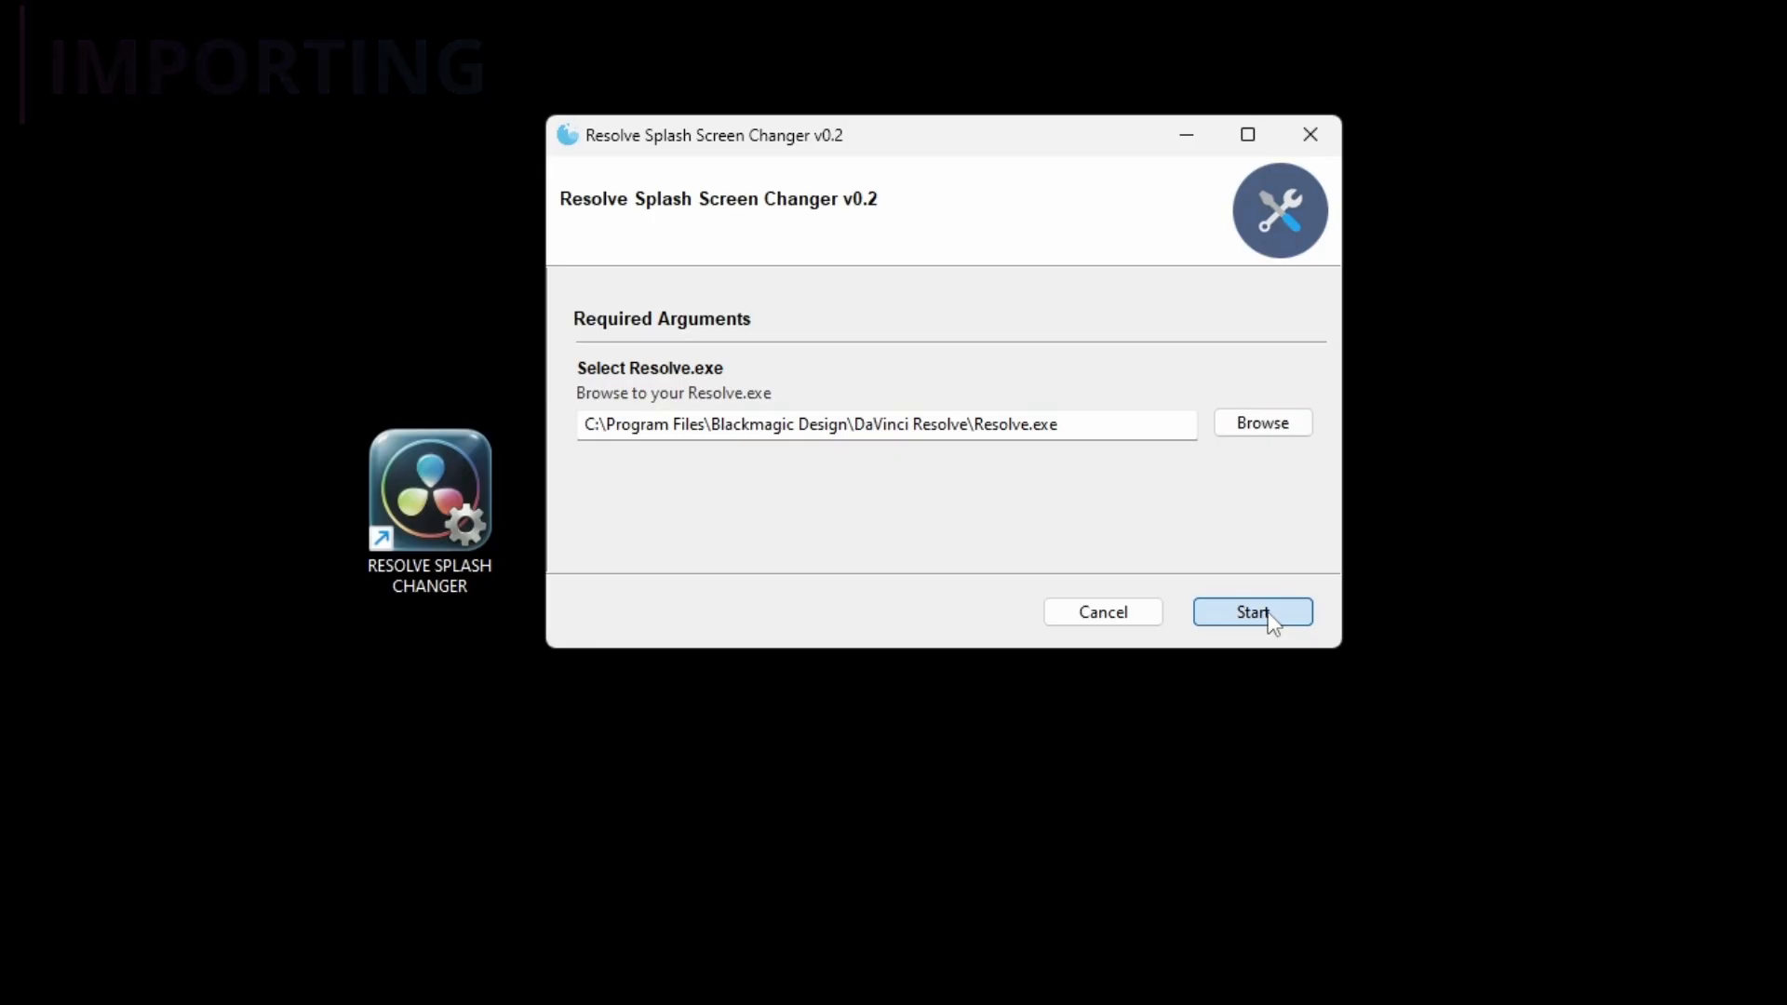
Start patching and answer the prompt about creating Resolve_backup.exe.
left_click(1251, 612)
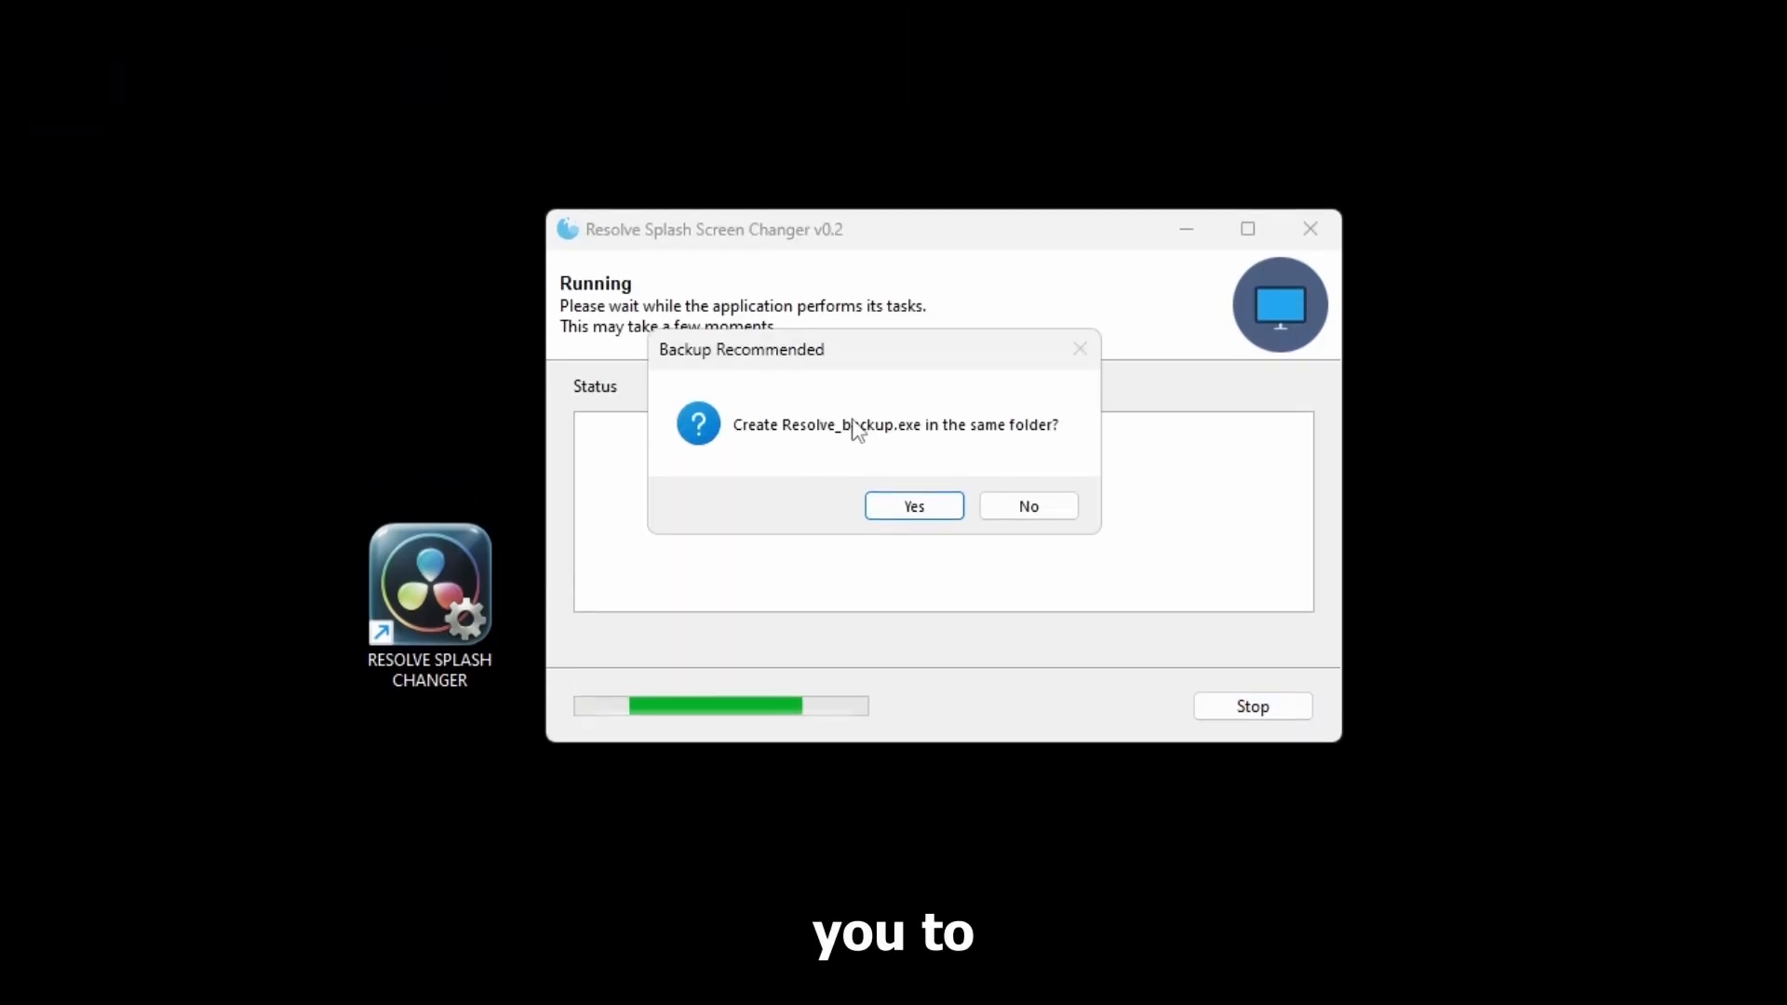
mouse_move(913, 507)
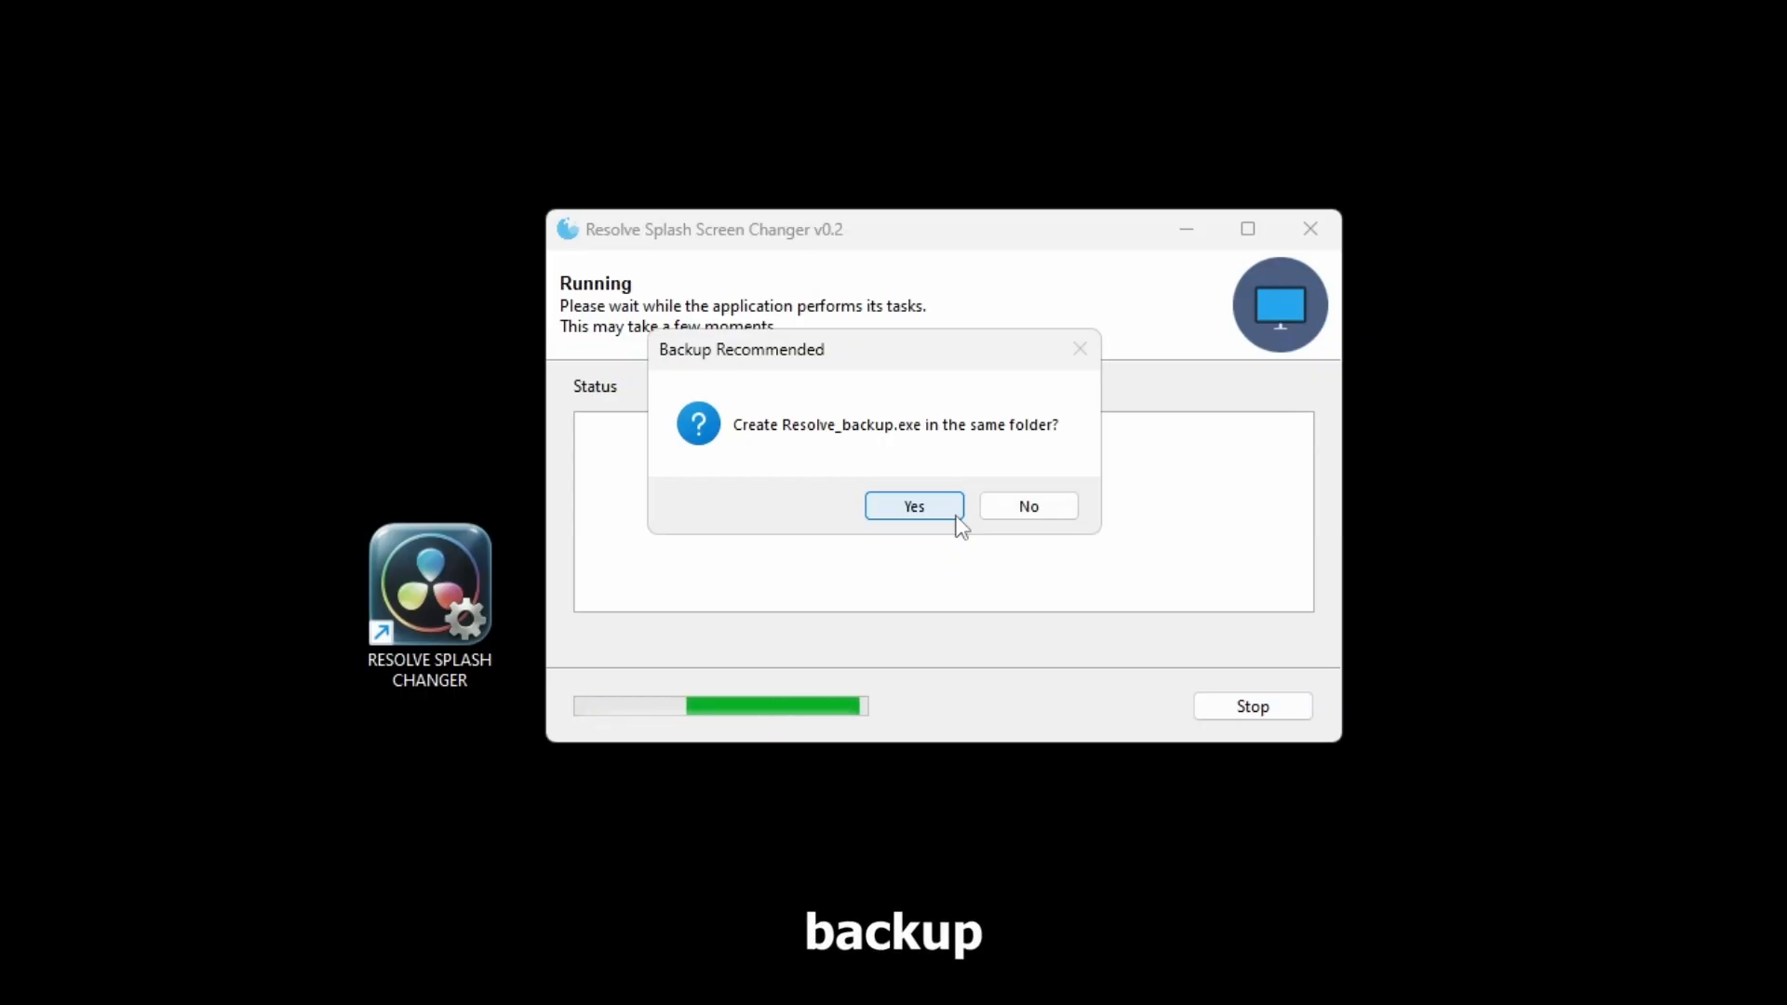
mouse_move(934, 537)
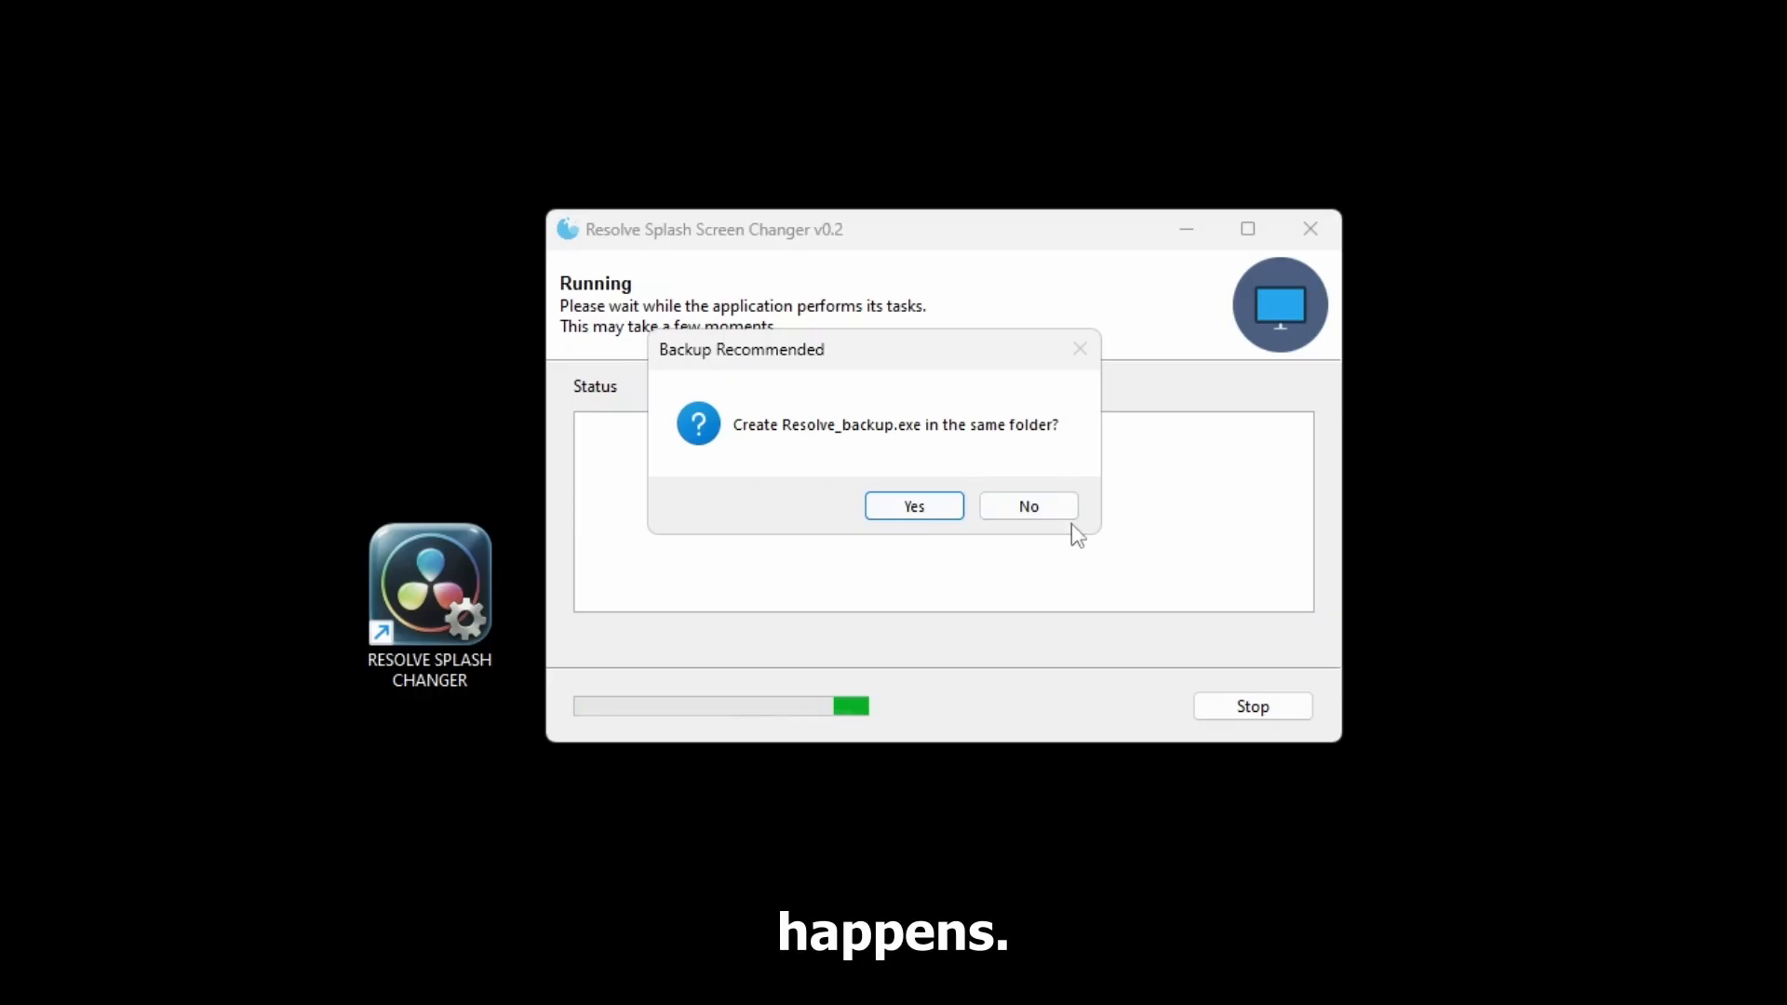
left_click(912, 504)
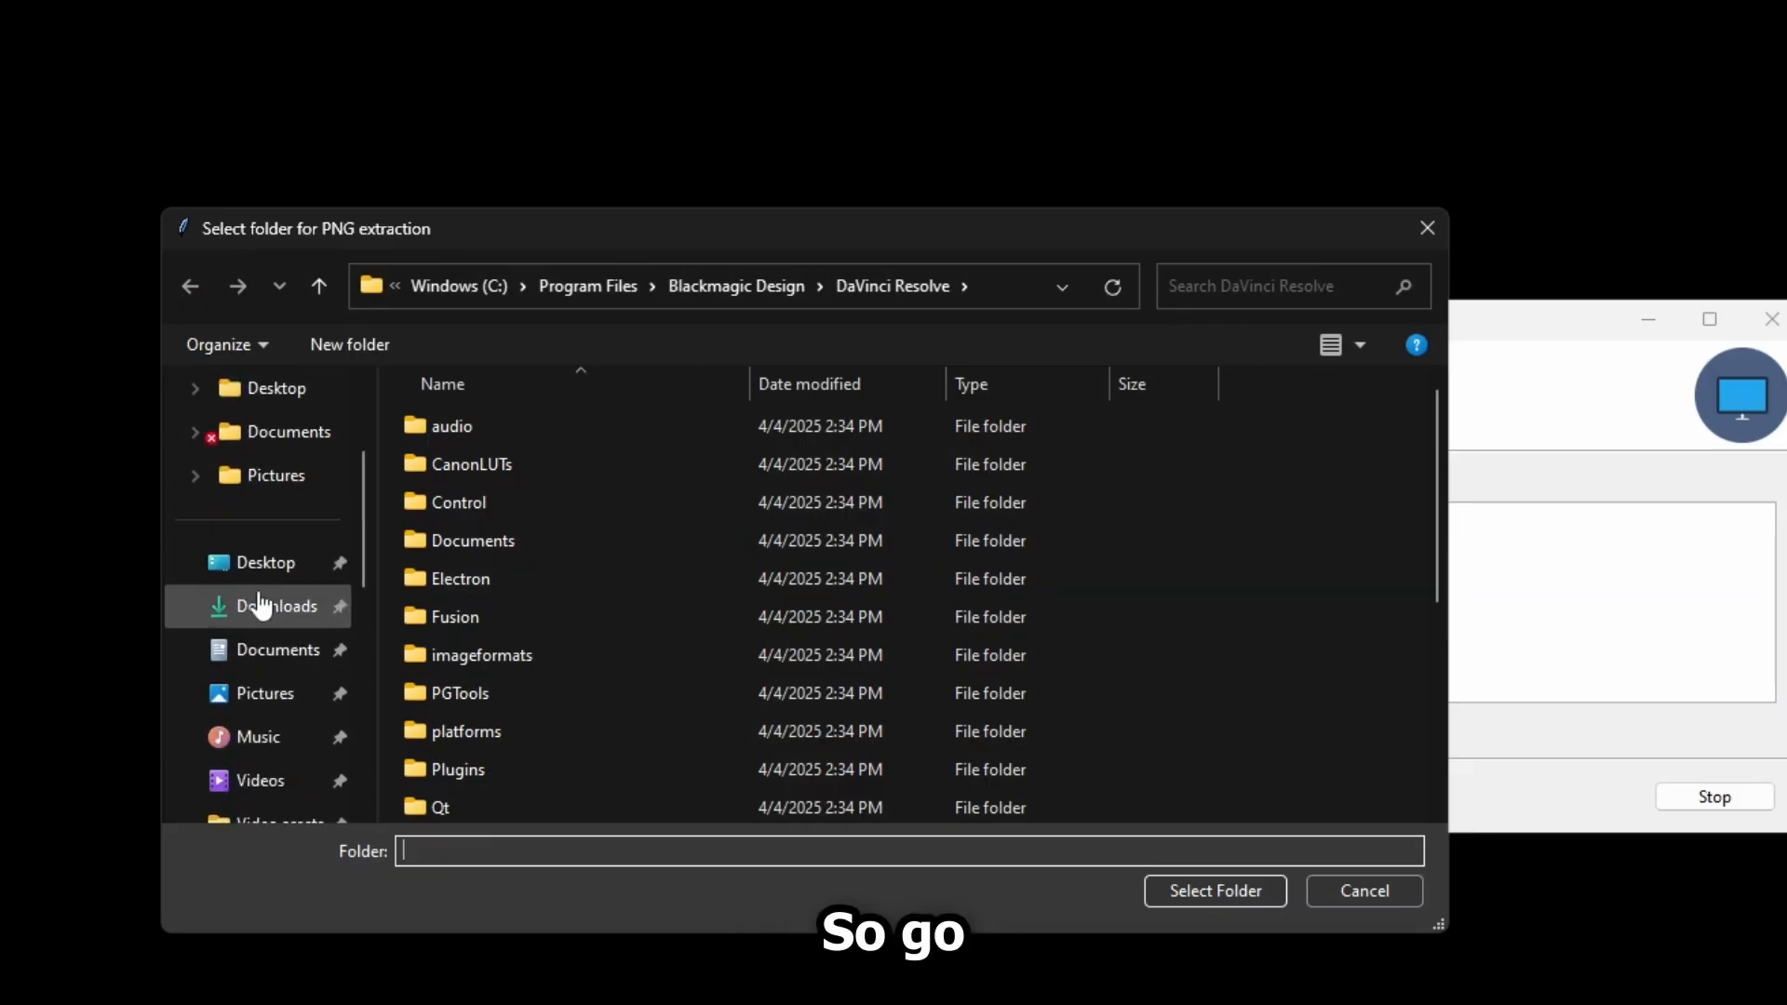
mouse_move(687, 424)
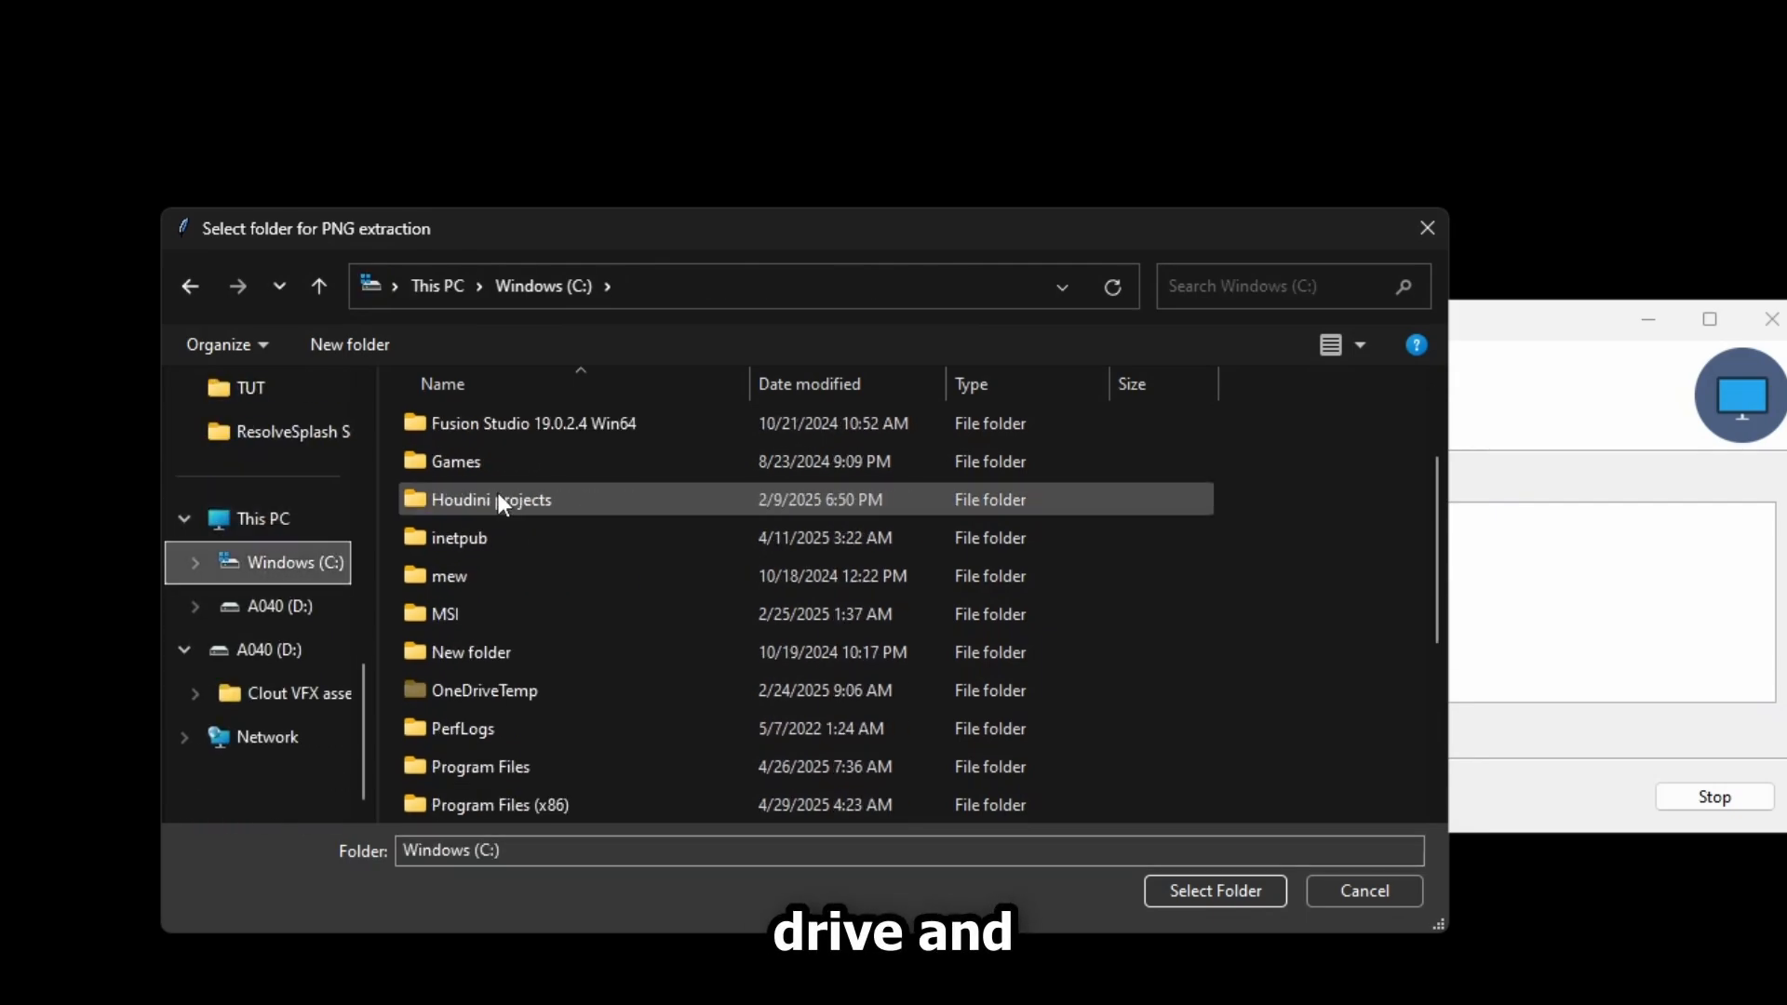
Create and name a new folder on the C: drive for PNG extraction.
left_click(349, 345)
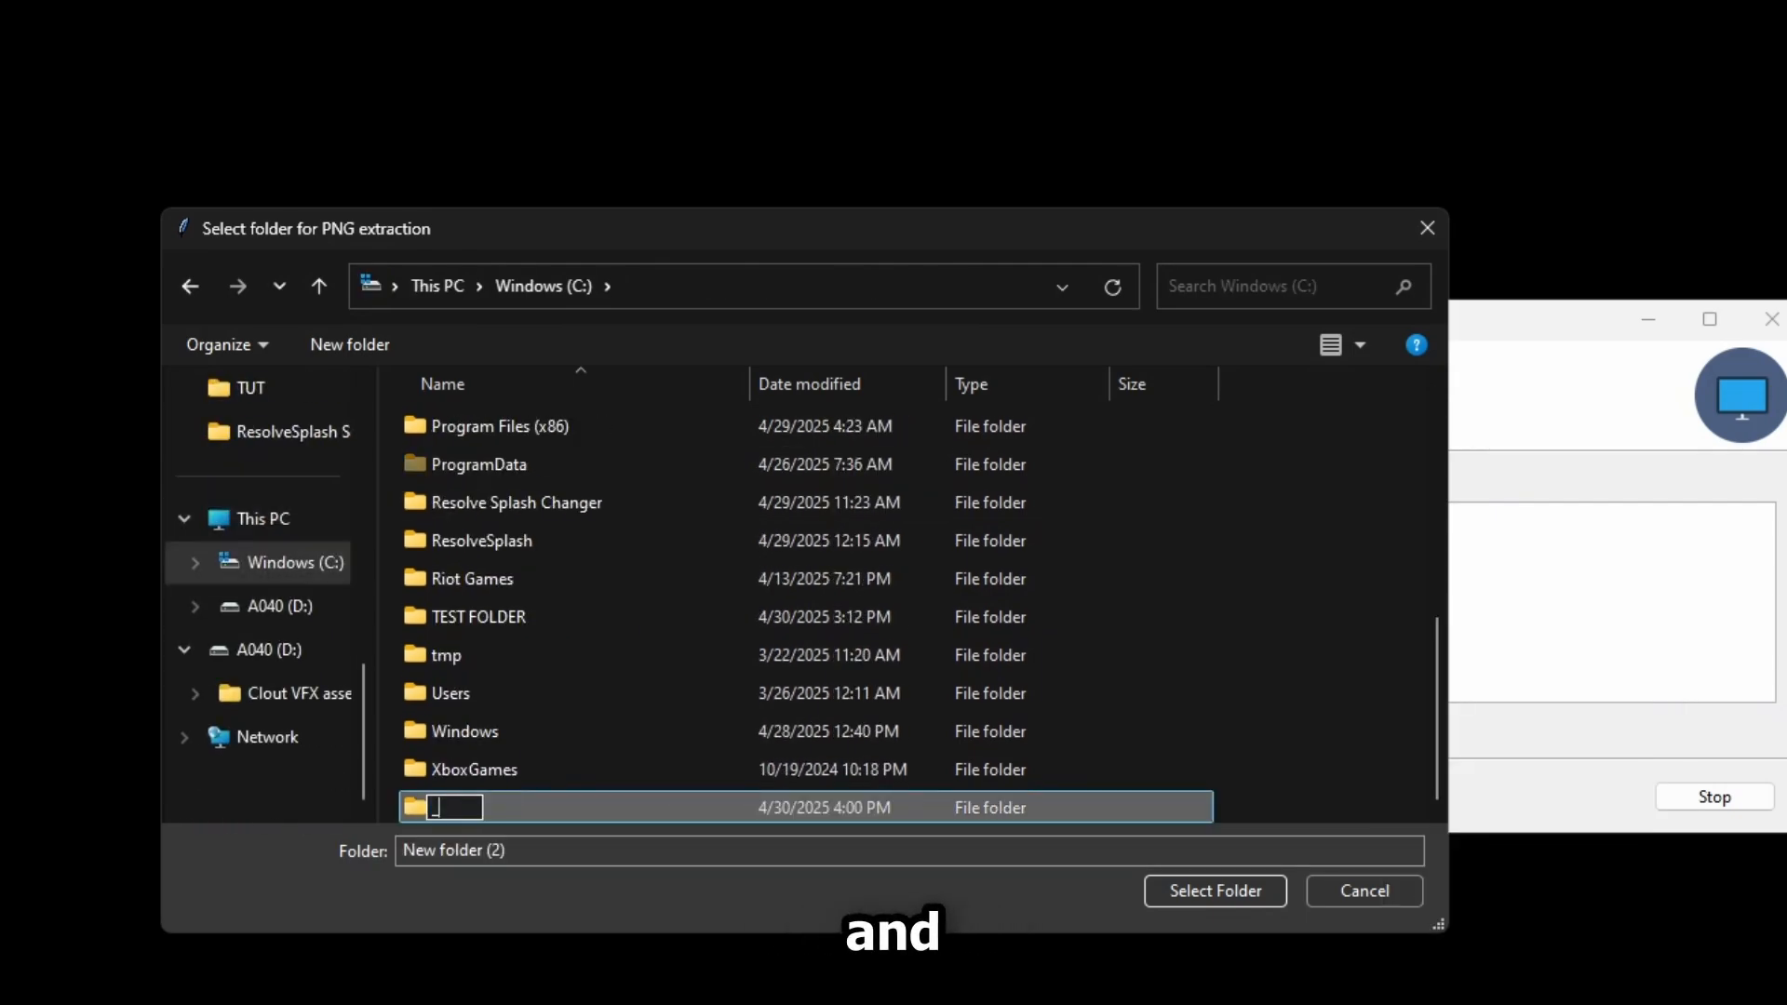
left_click(1213, 889)
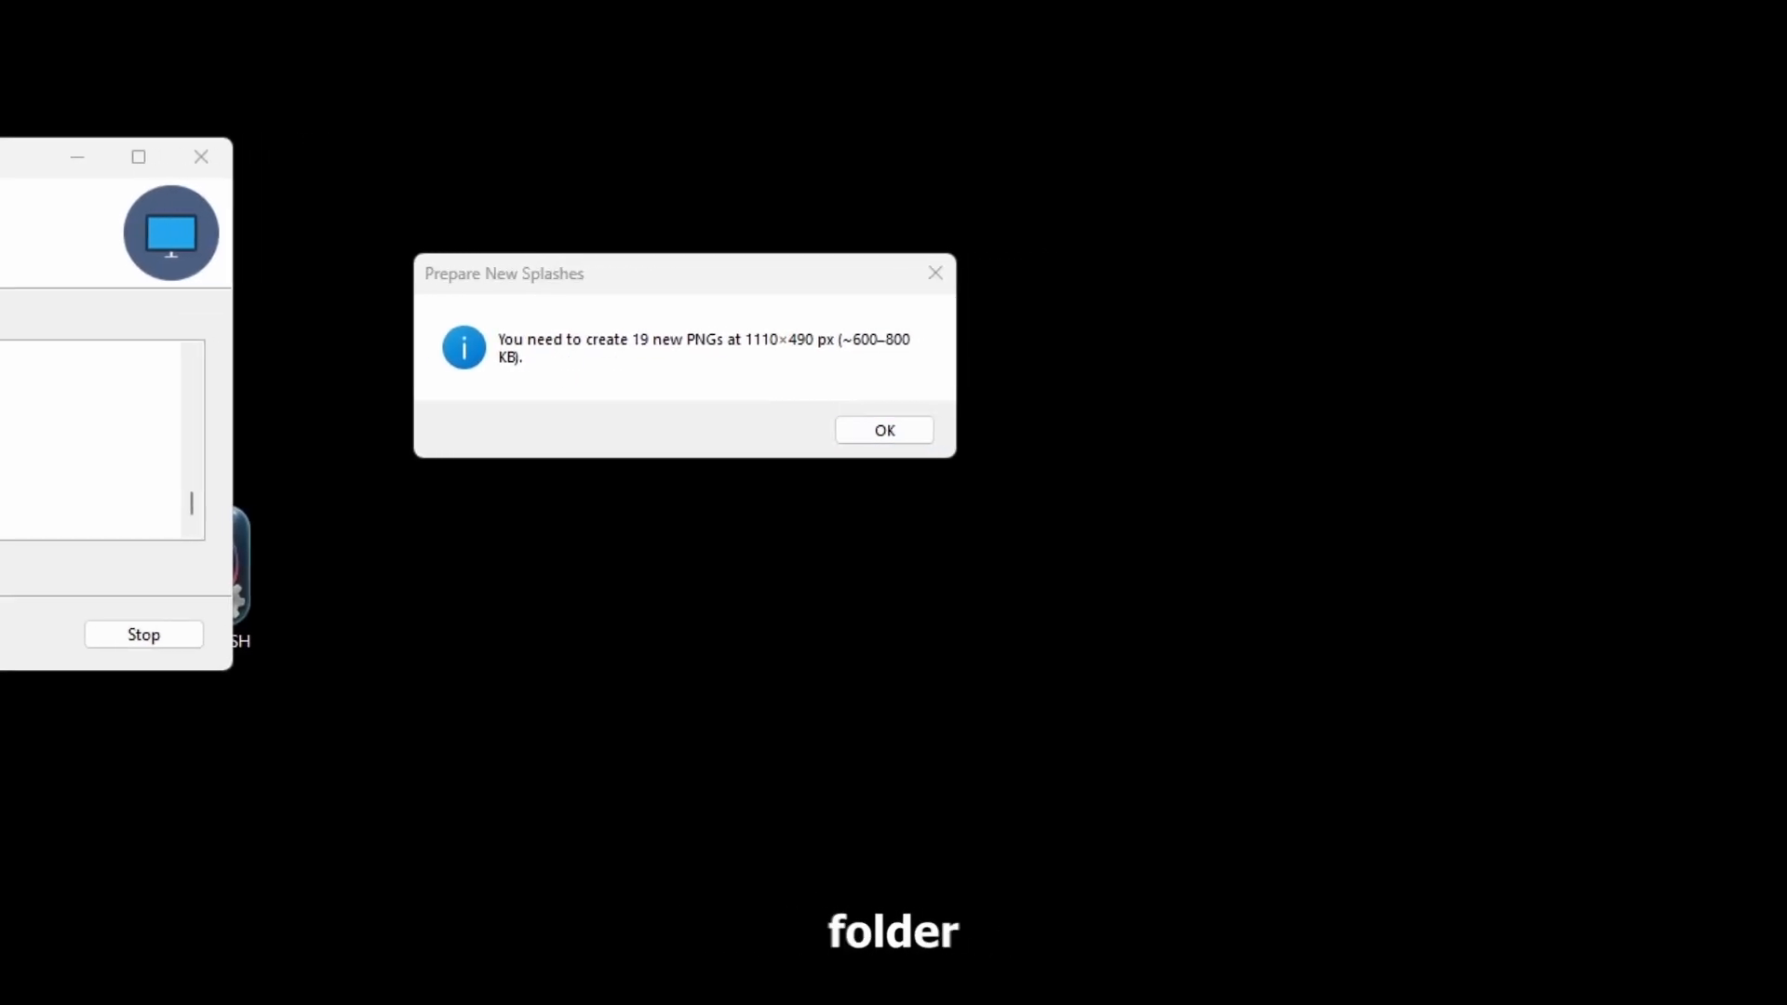
Dismiss the 19-PNG notice and select all extracted splashes in C:\_SPLASHES.
left_click(883, 430)
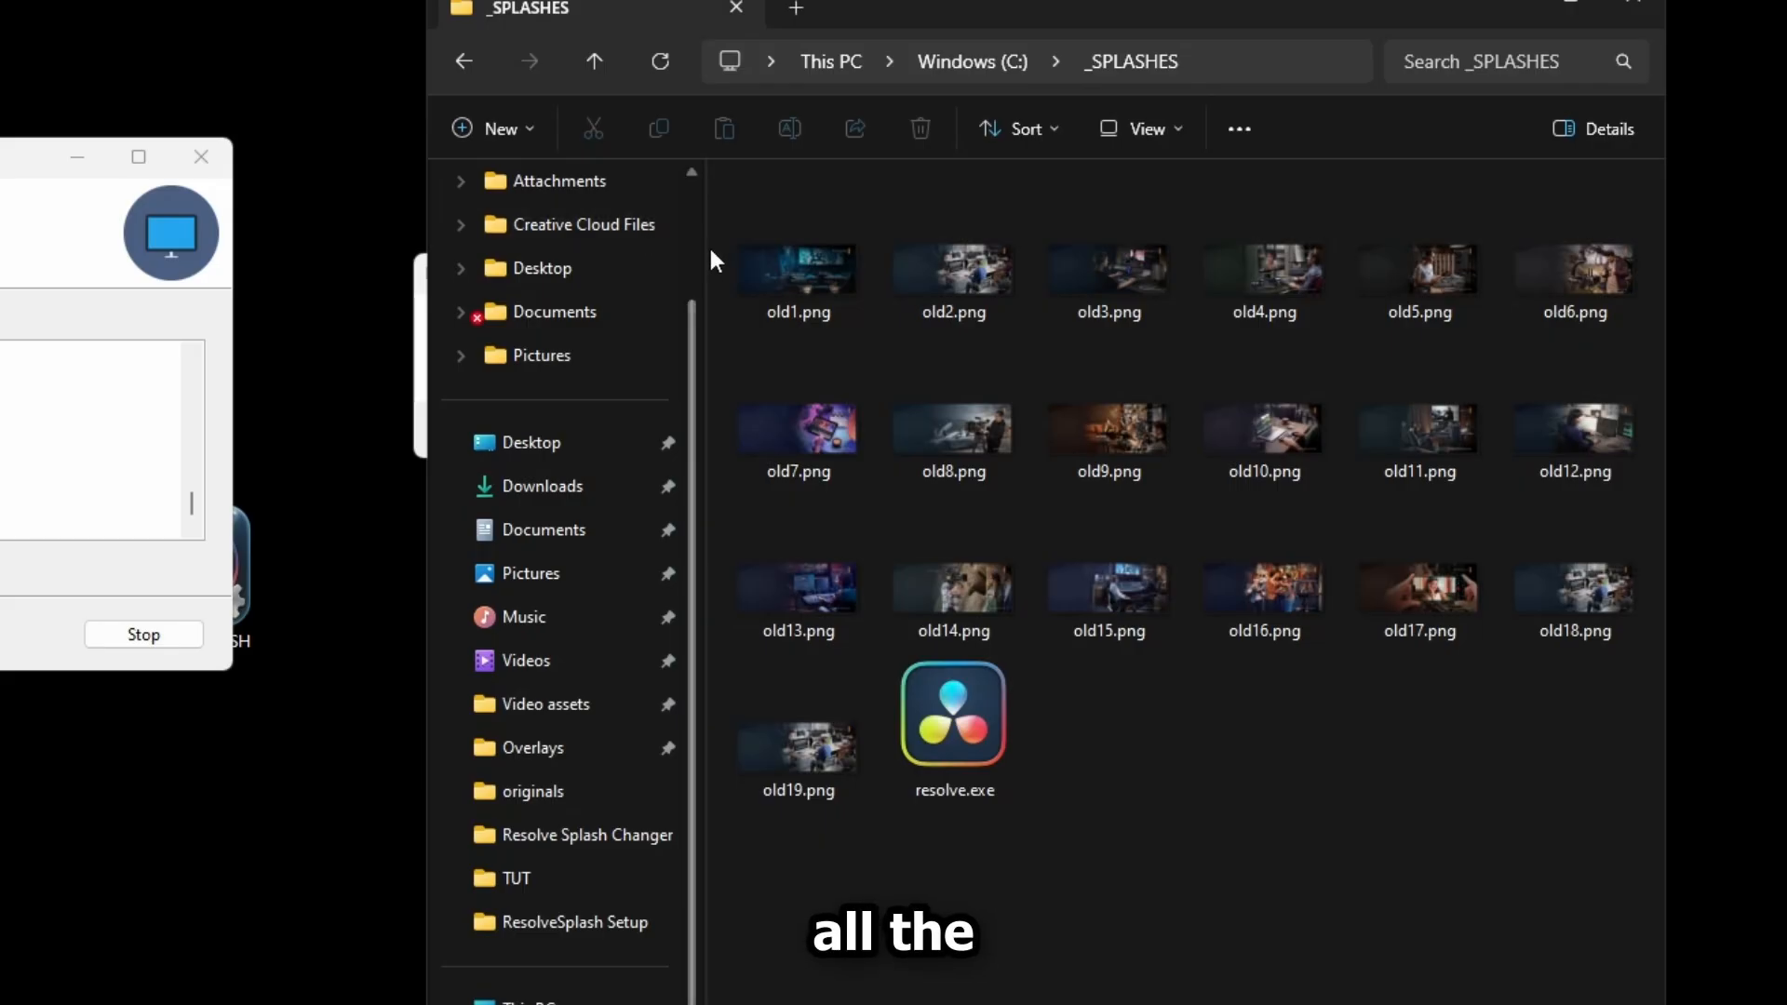
key("ctrl+a")
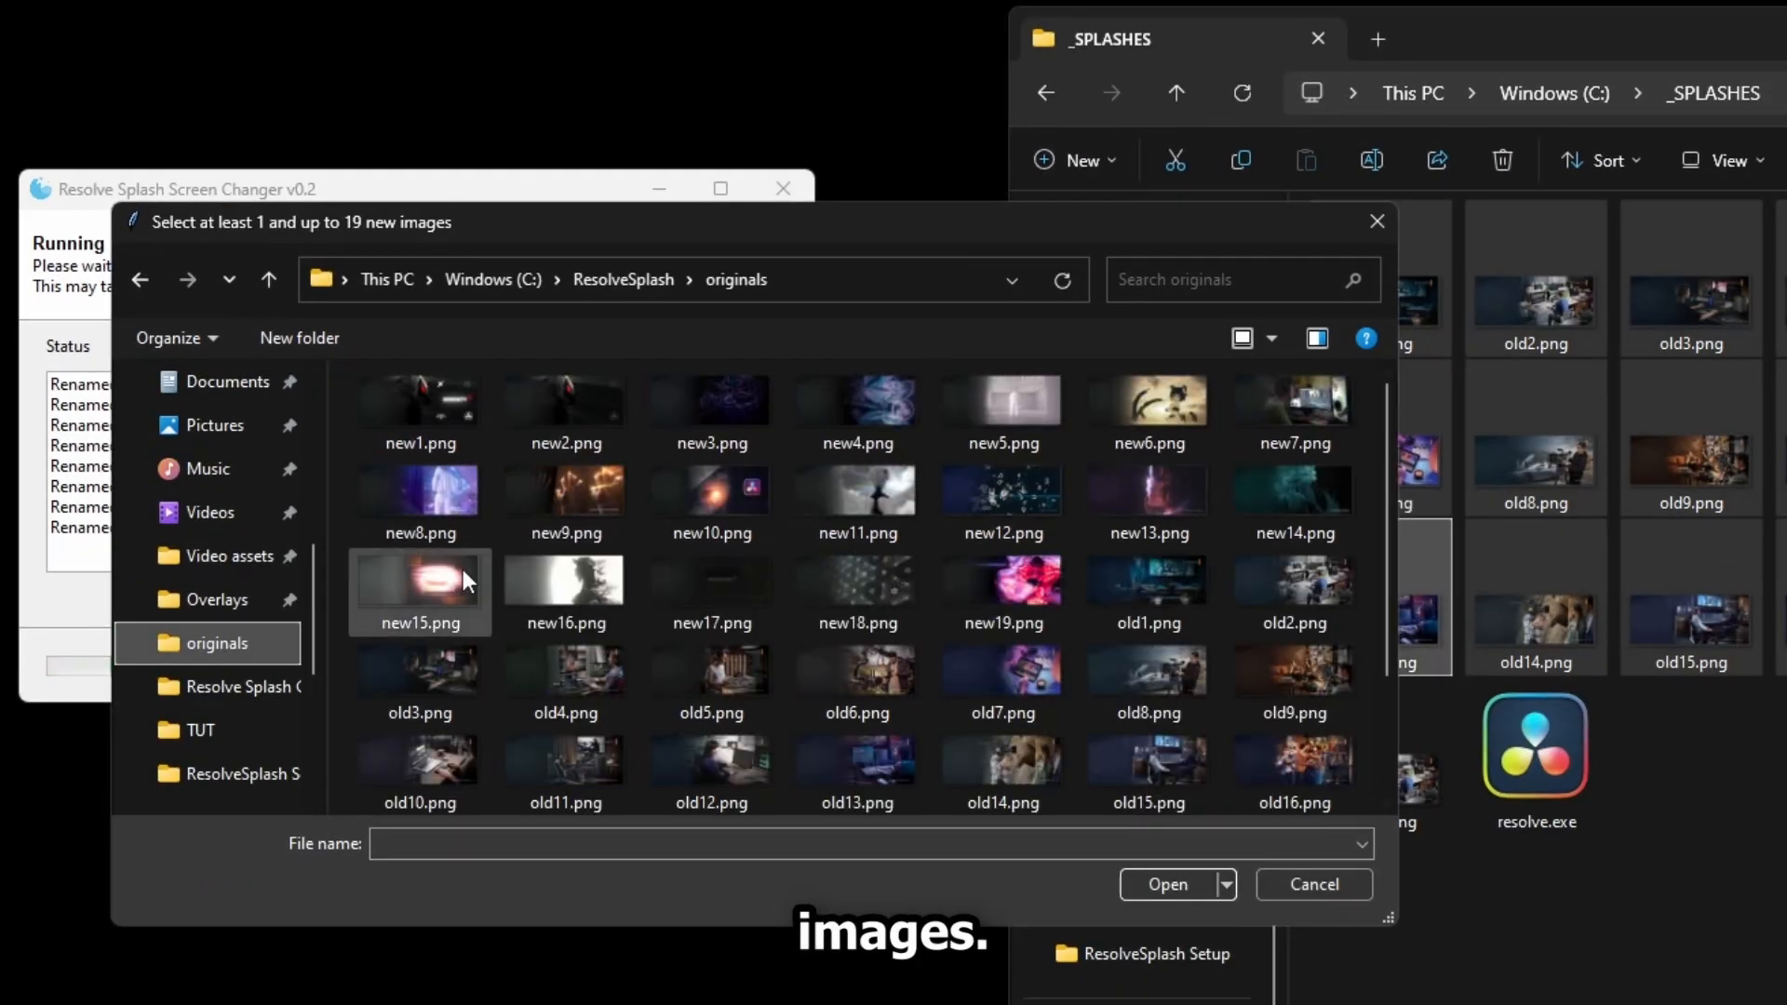
Patch in new1–new19.png, acknowledge Resolve_patched.exe was created, and close the changer.
left_click(1164, 884)
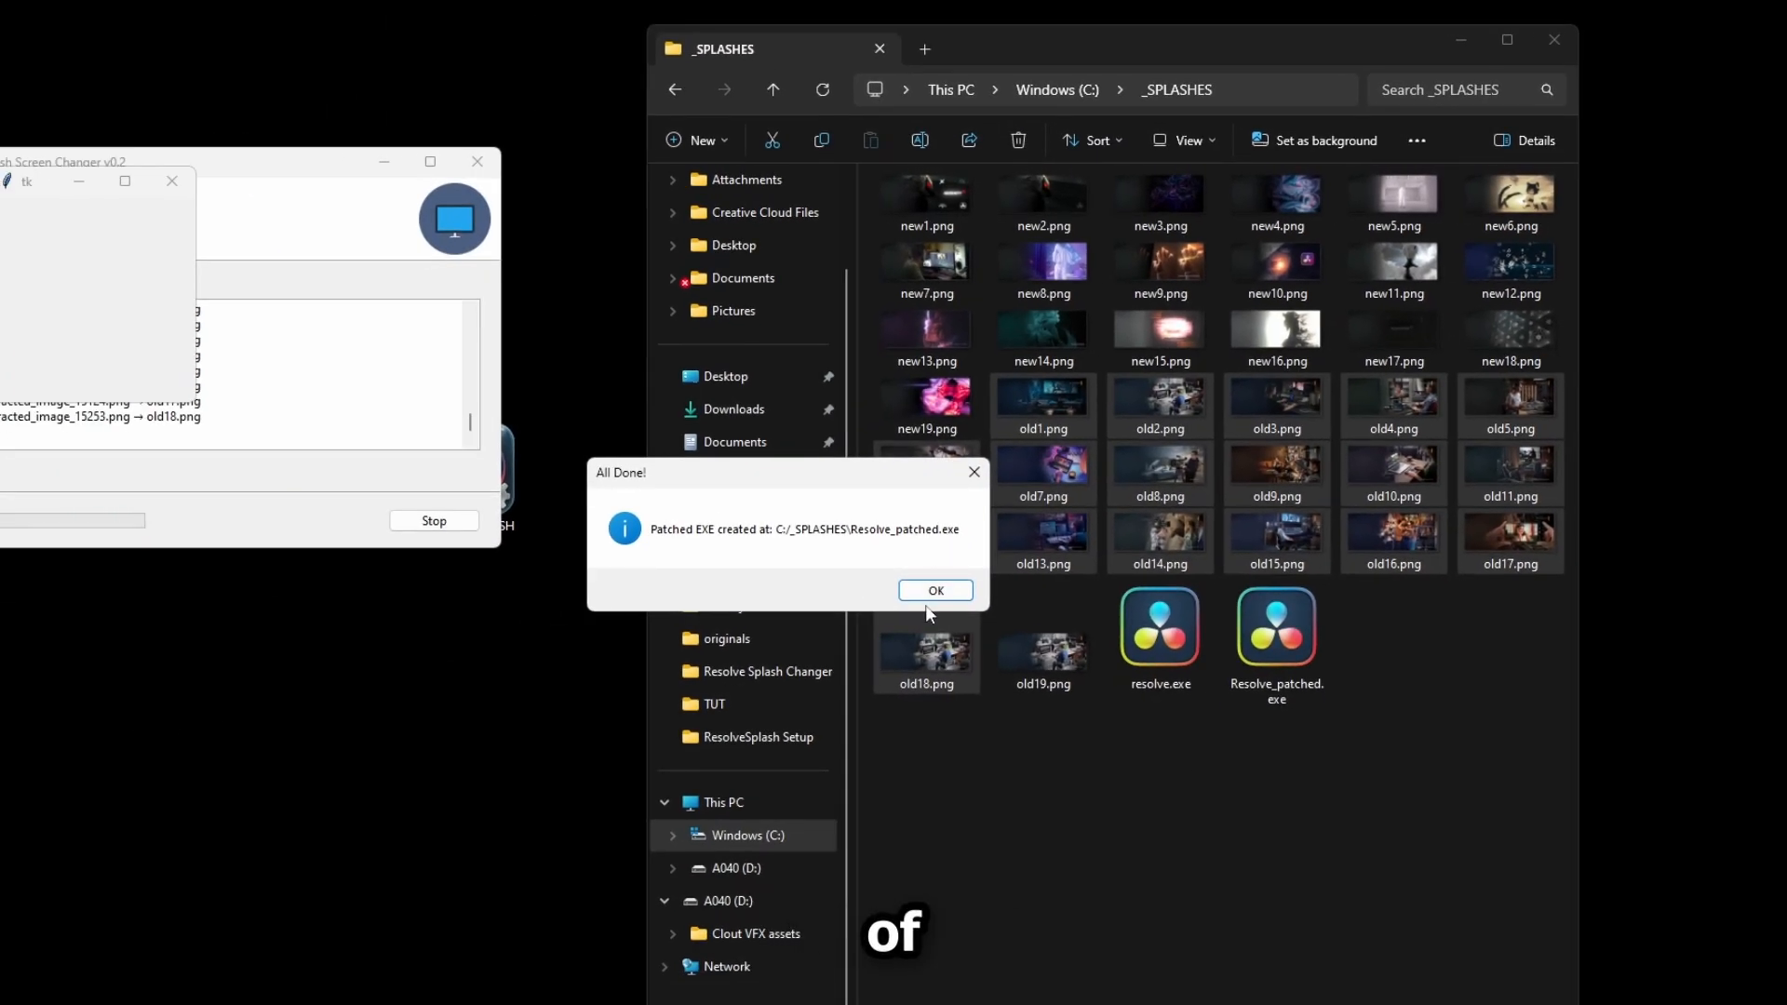
left_click(933, 590)
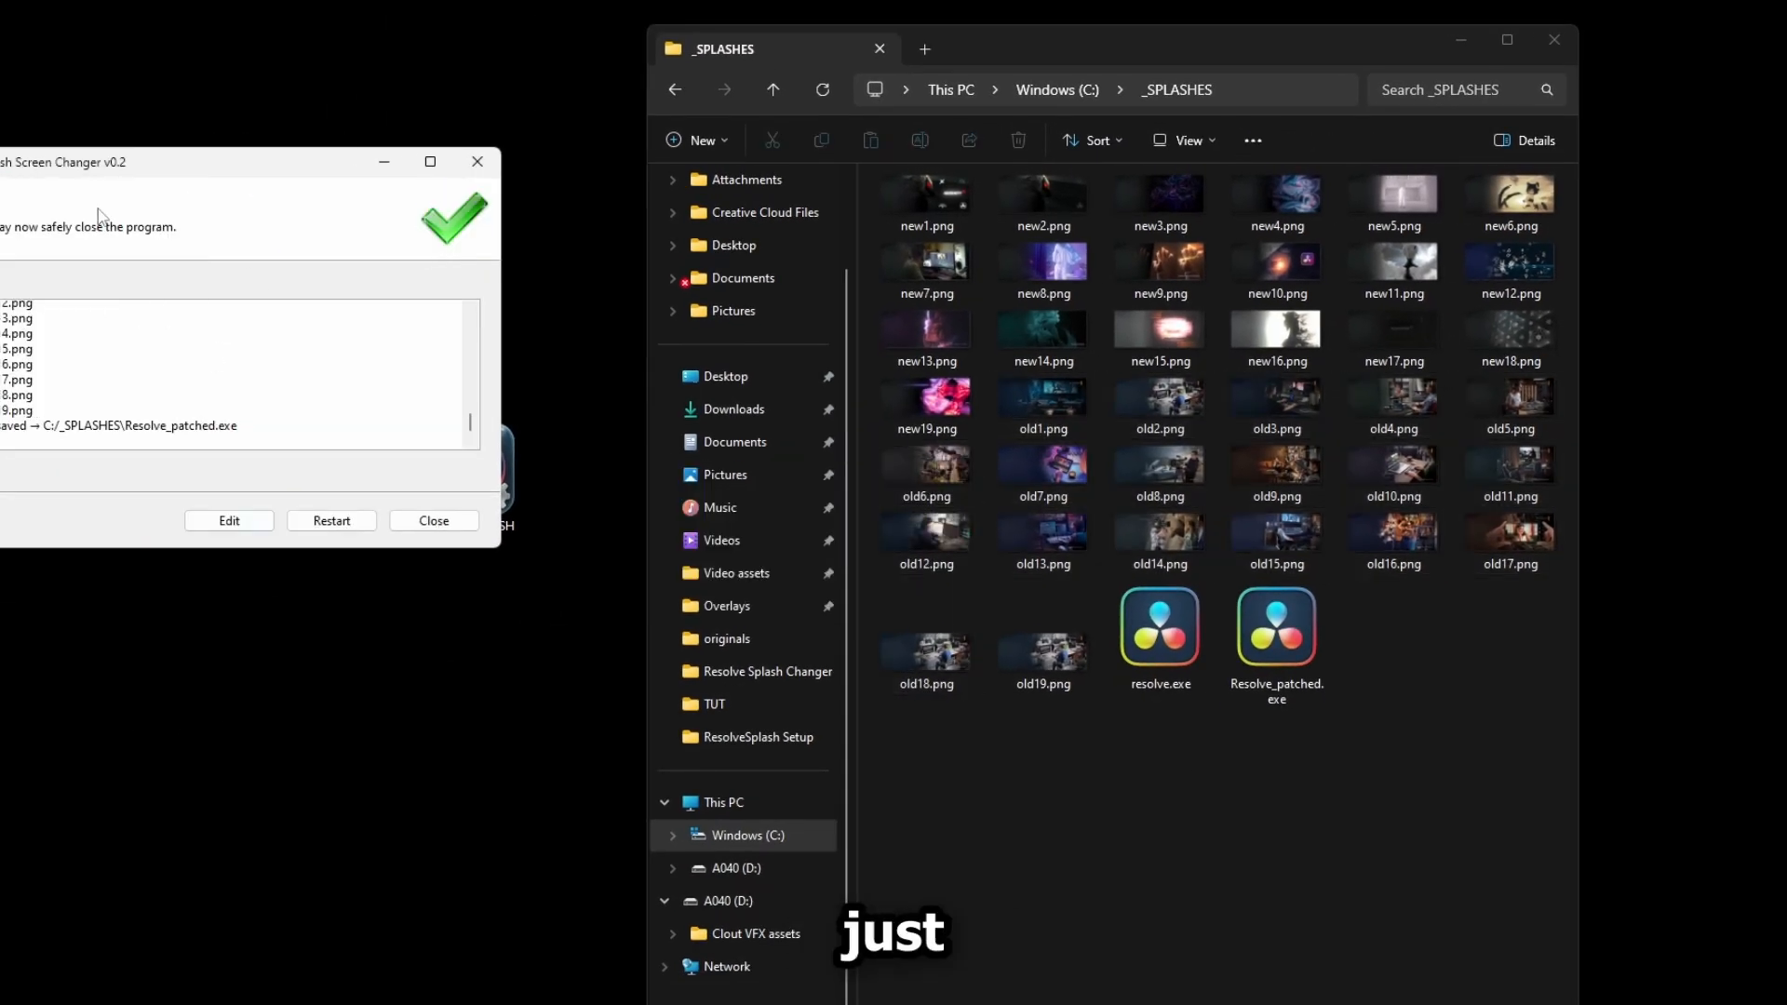
left_click(433, 521)
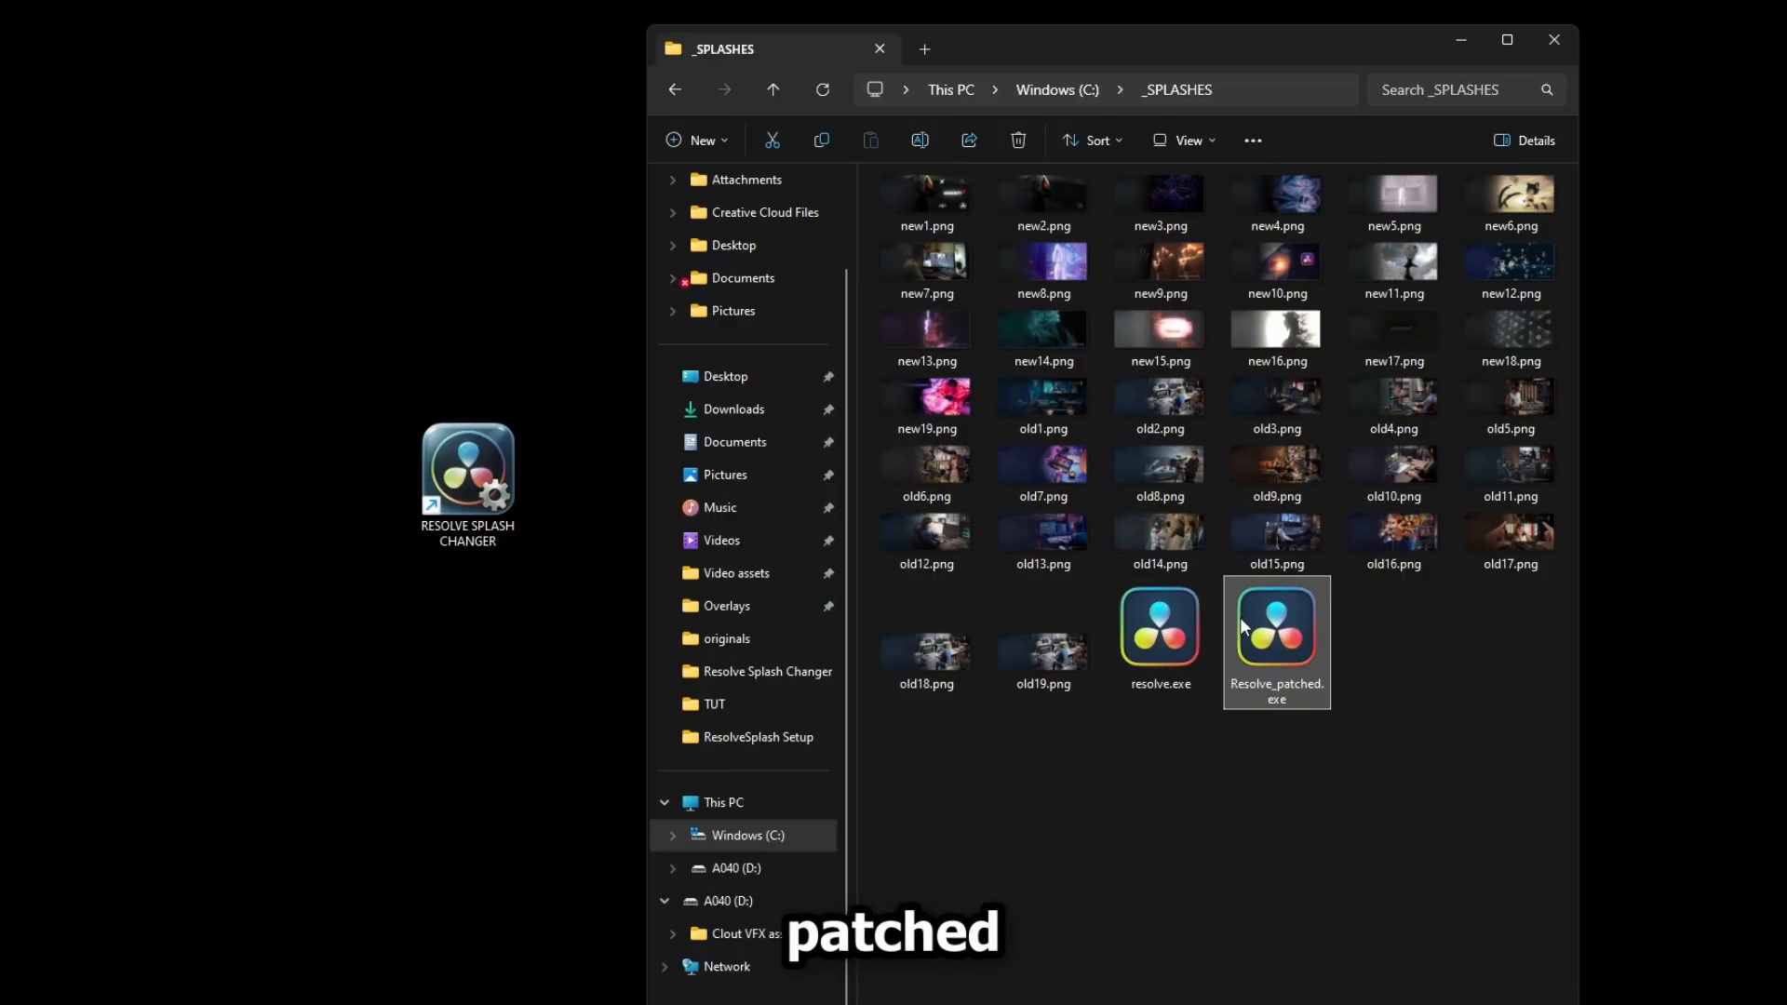
Paste Resolve_patched.exe into the DaVinci Resolve install folder as Resolve.exe and launch it.
left_click(923, 50)
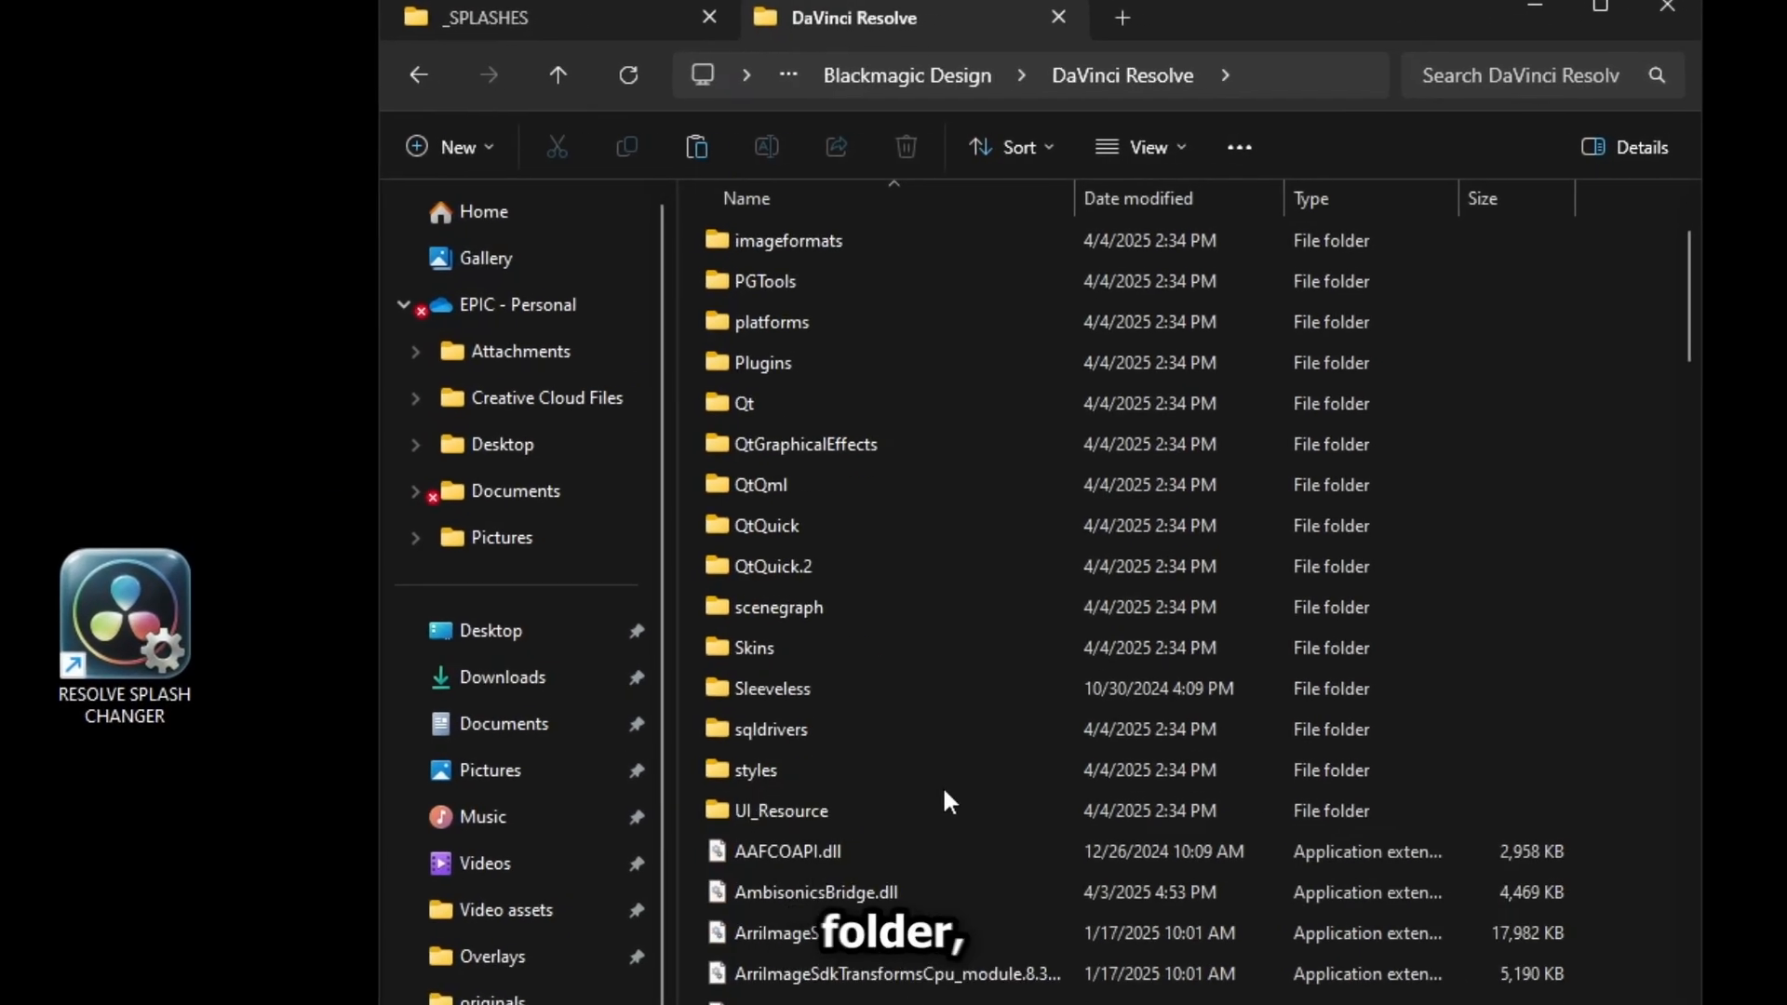
scroll("down", 3)
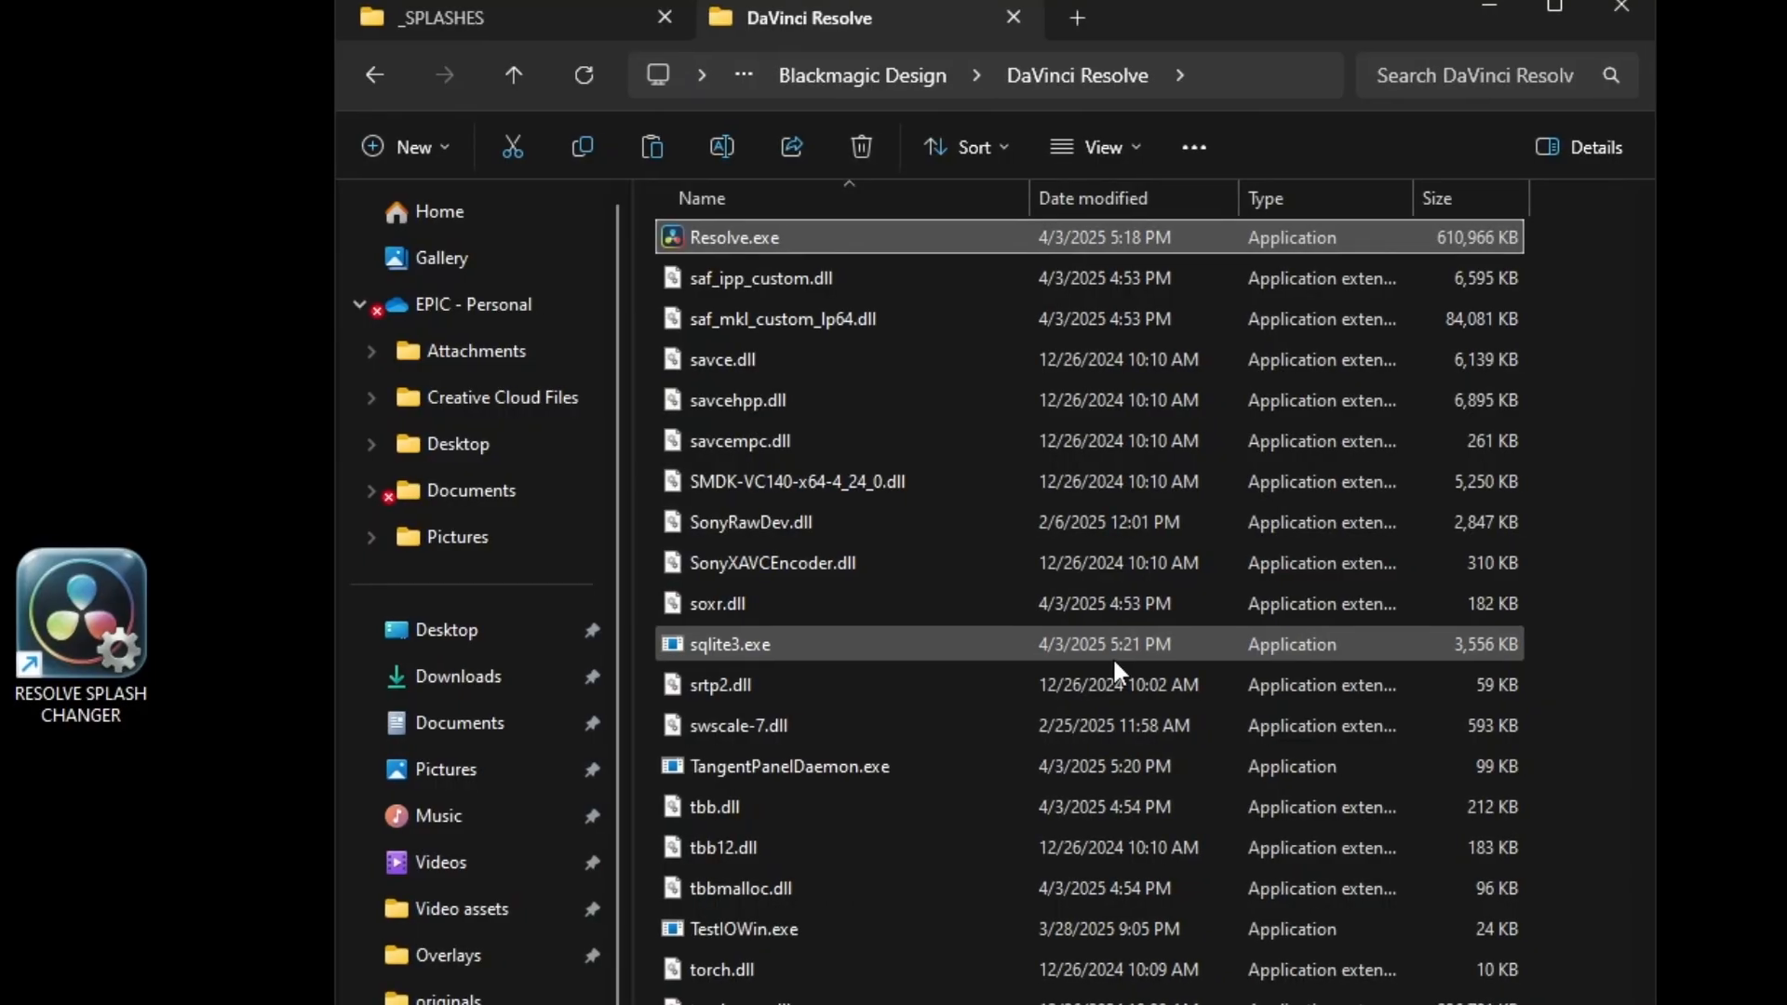
key("ctrl+v")
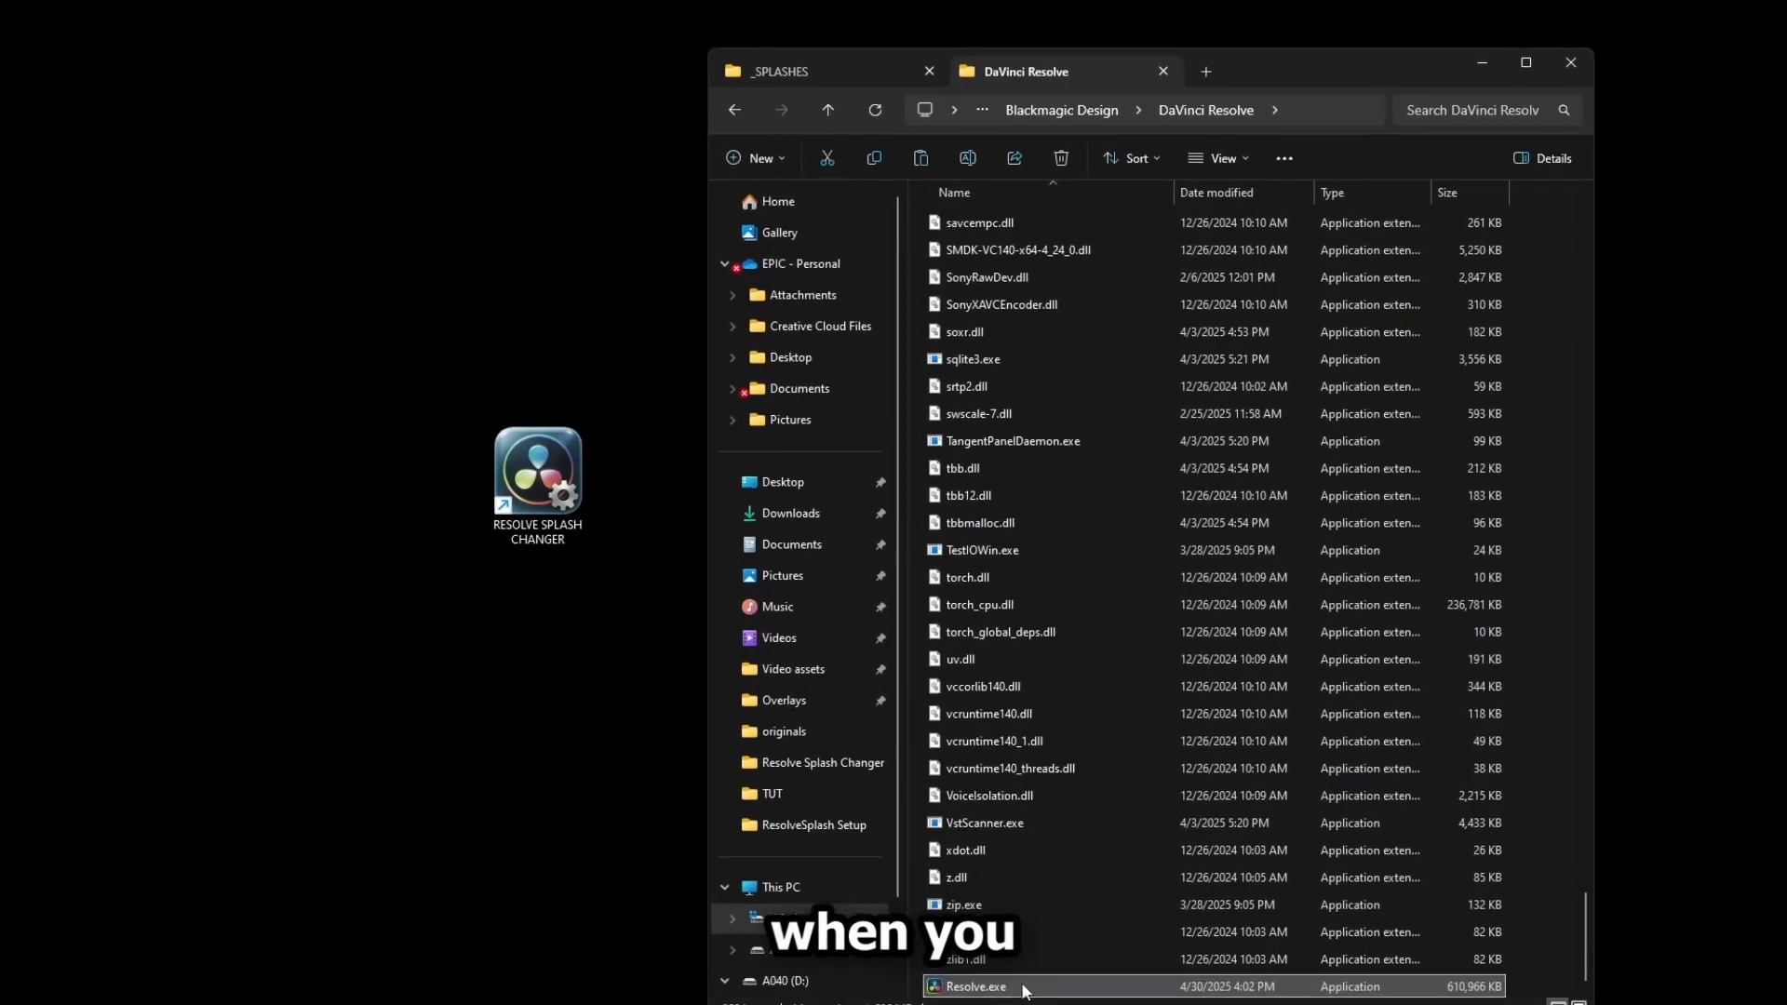
double_click(974, 985)
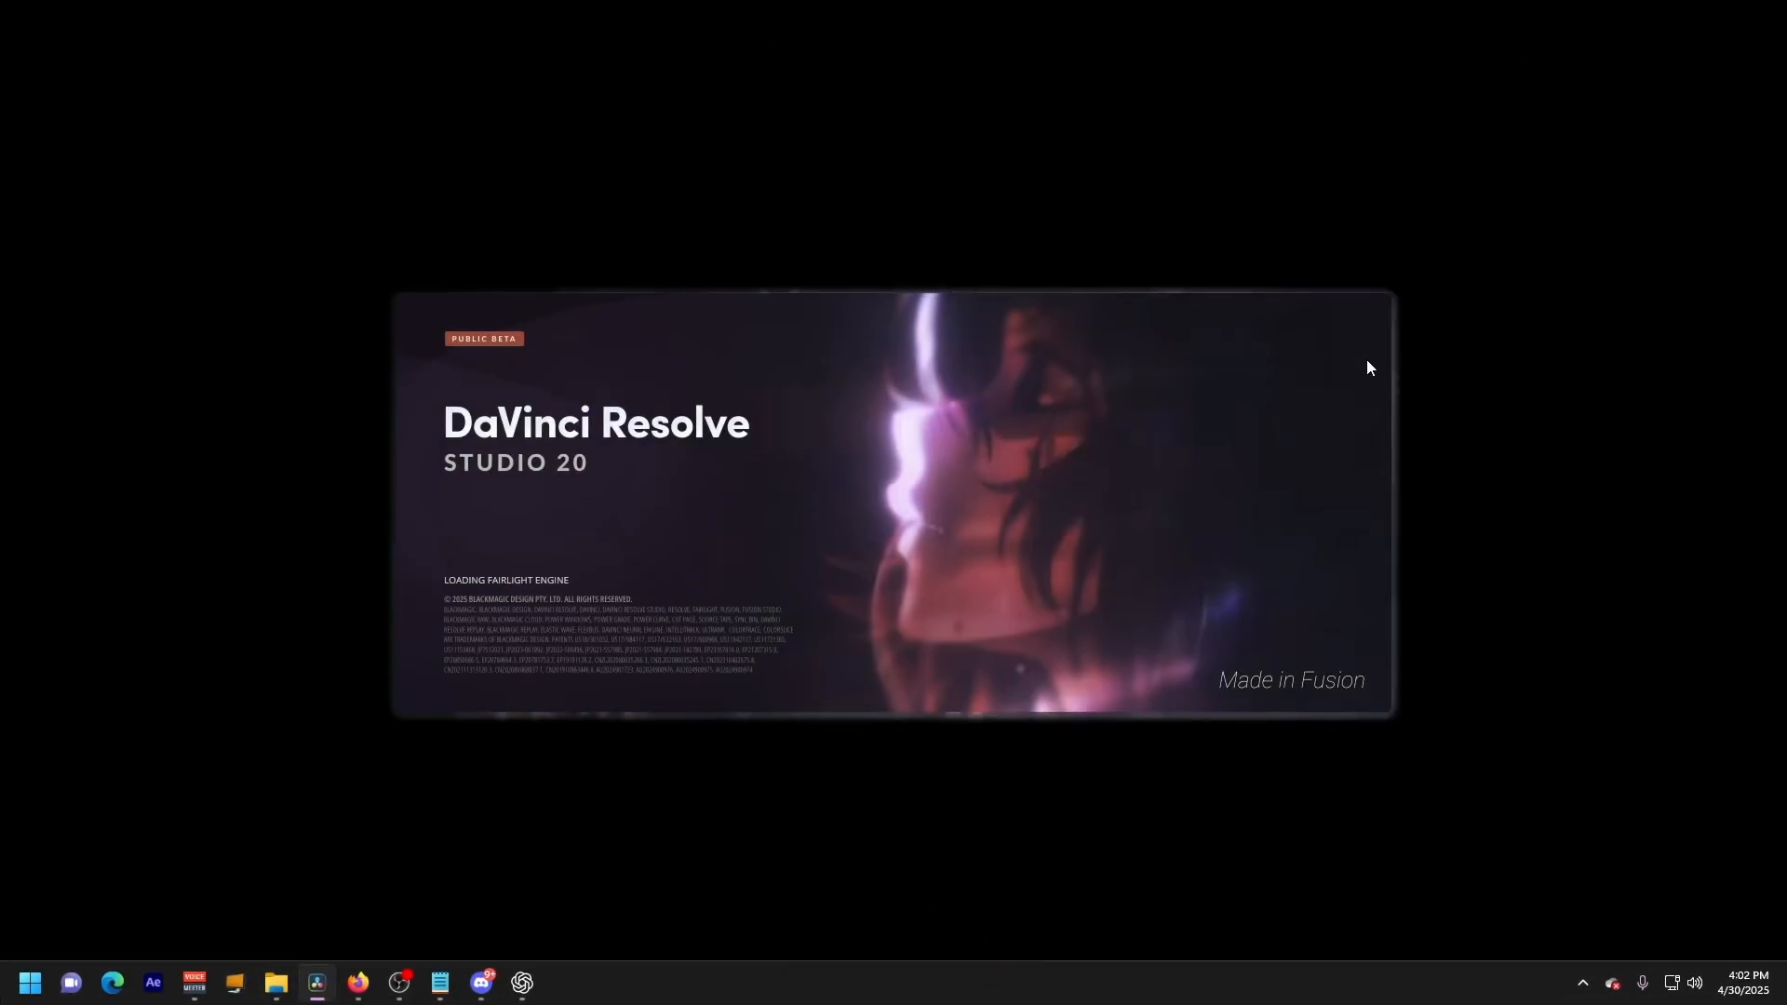